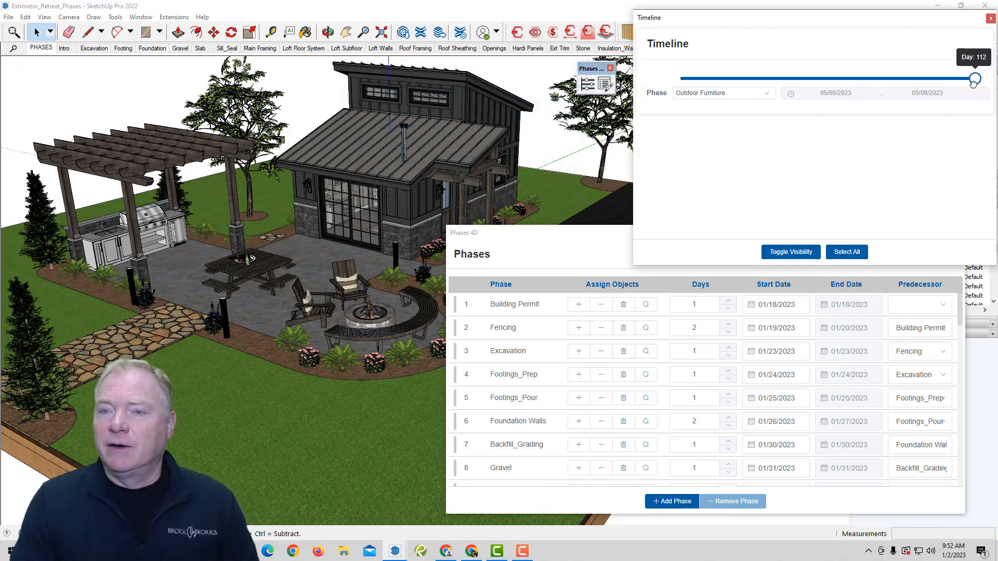
# Step: Wind the schedule back to day 1, then advance through Fencing, Foundation Walls, framing and panels to day 38 Exterior Trim
pyautogui.moveTo(973, 79); pyautogui.dragTo(776, 79)
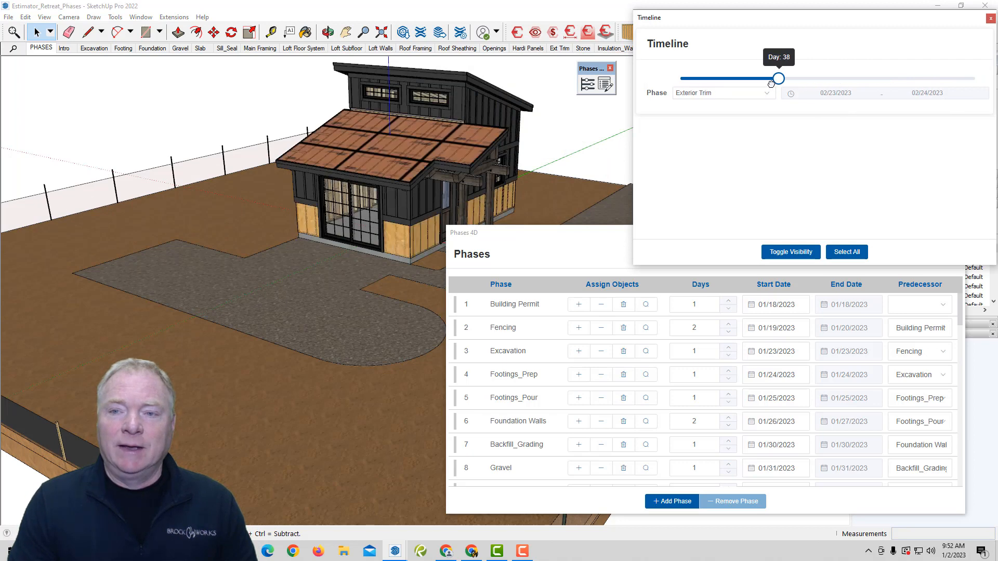
pyautogui.moveTo(775, 78); pyautogui.dragTo(679, 77)
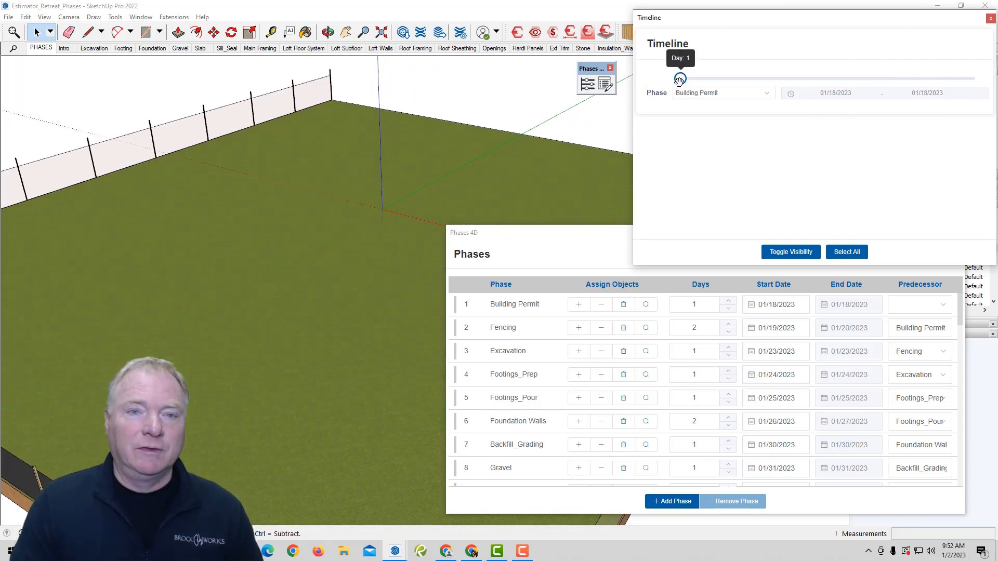
pyautogui.moveTo(680, 79); pyautogui.dragTo(688, 79)
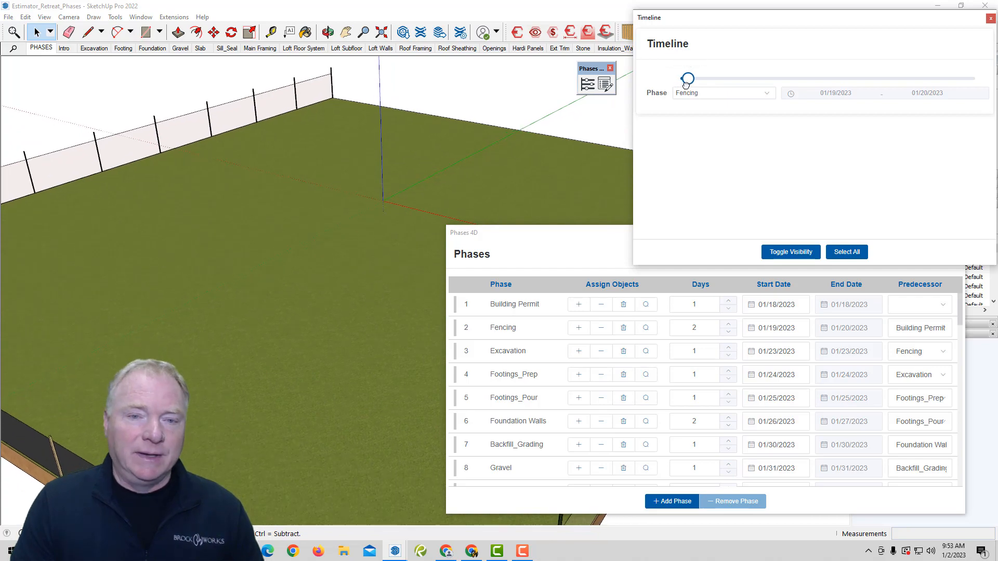
pyautogui.moveTo(688, 78); pyautogui.dragTo(708, 78)
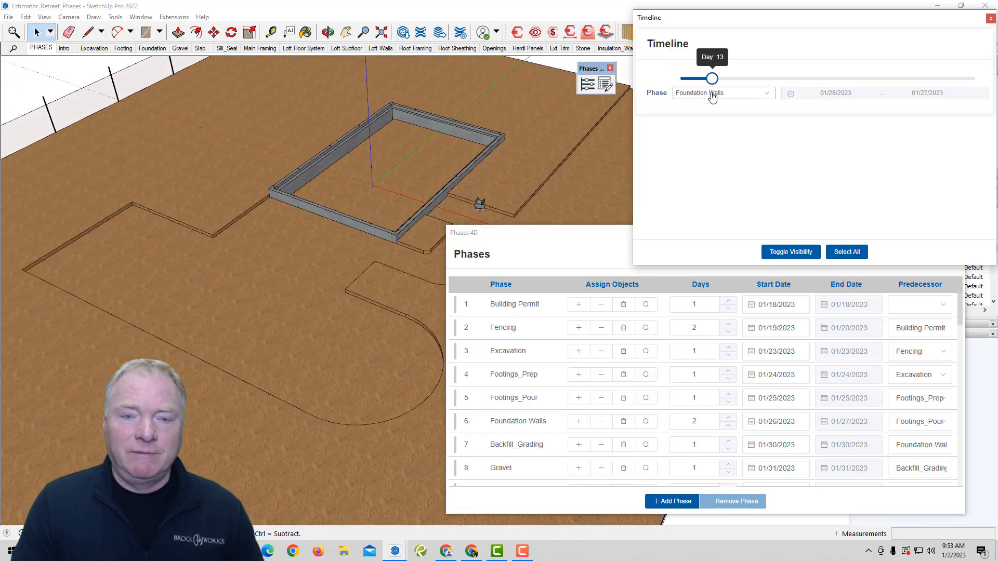
pyautogui.moveTo(711, 78); pyautogui.dragTo(722, 78)
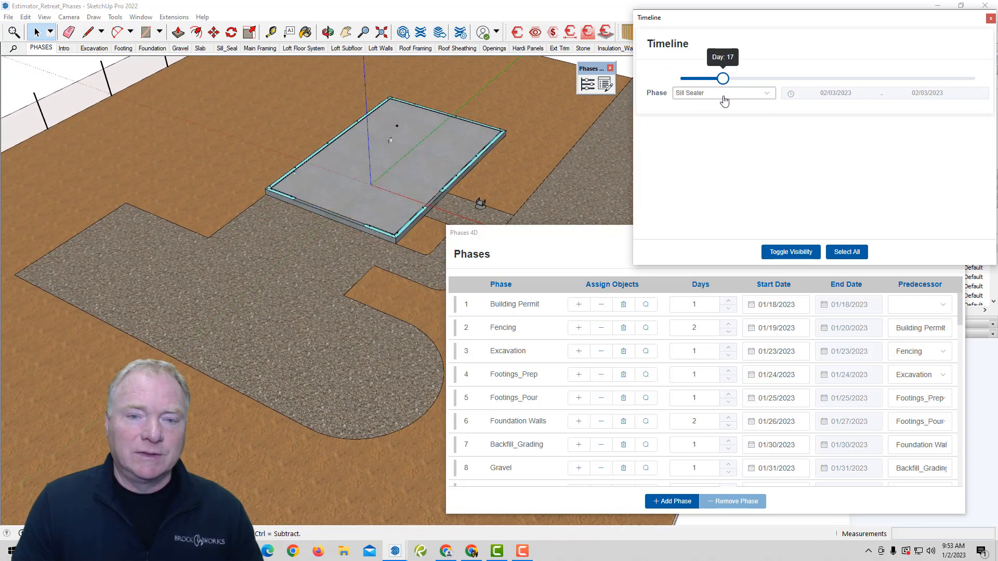
pyautogui.moveTo(723, 78); pyautogui.dragTo(737, 78)
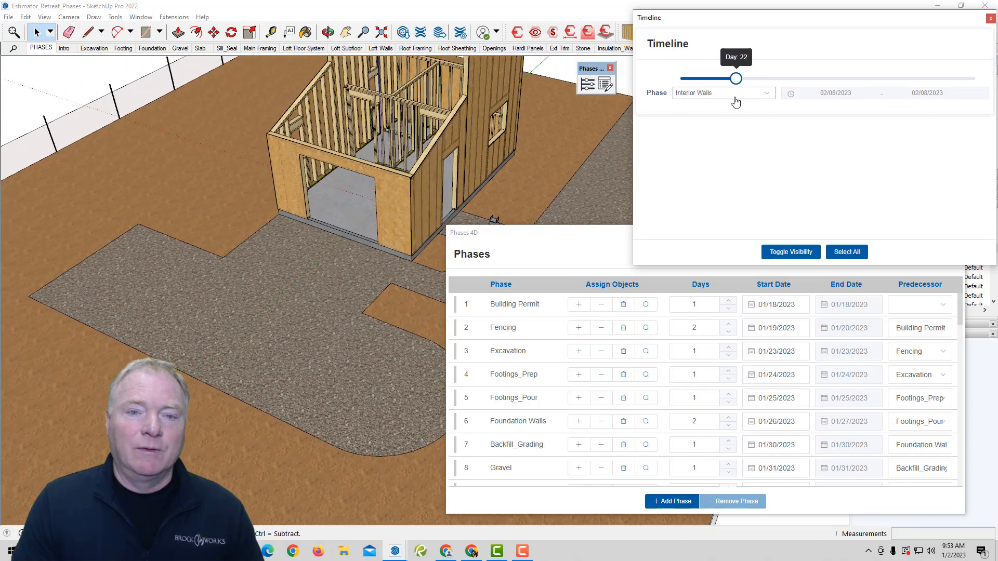
pyautogui.moveTo(737, 78); pyautogui.dragTo(756, 78)
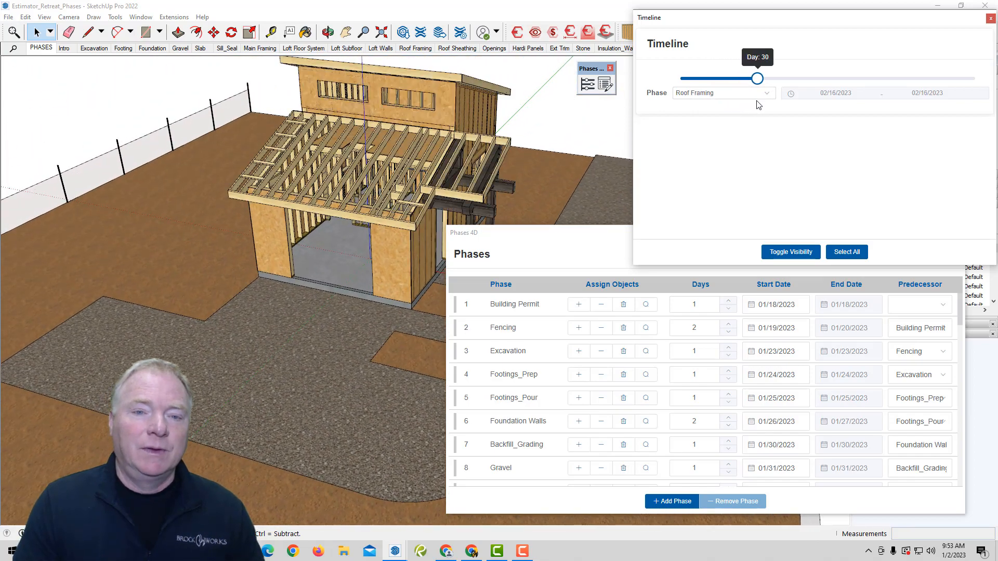
pyautogui.moveTo(758, 78); pyautogui.dragTo(771, 78)
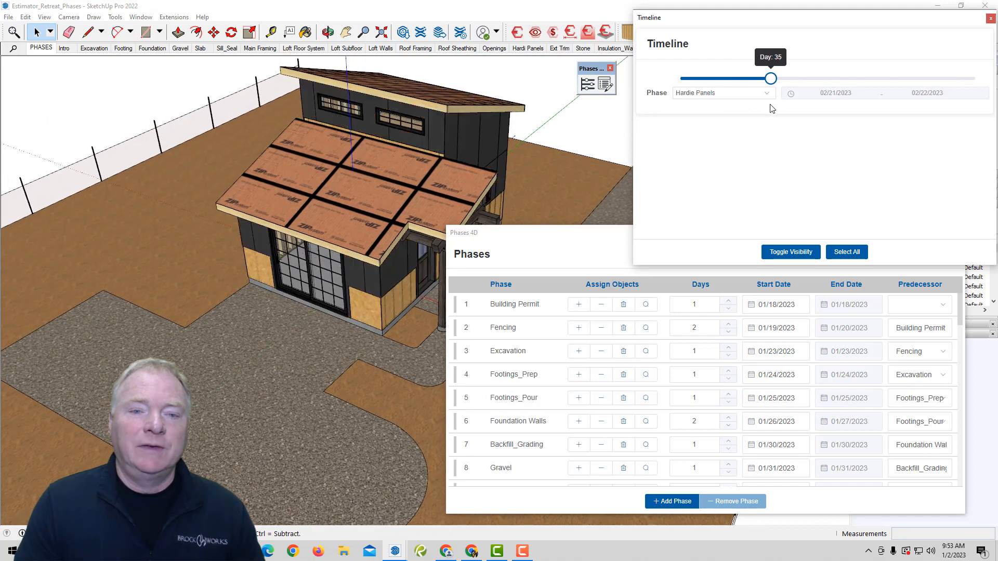
pyautogui.moveTo(770, 78); pyautogui.dragTo(778, 77)
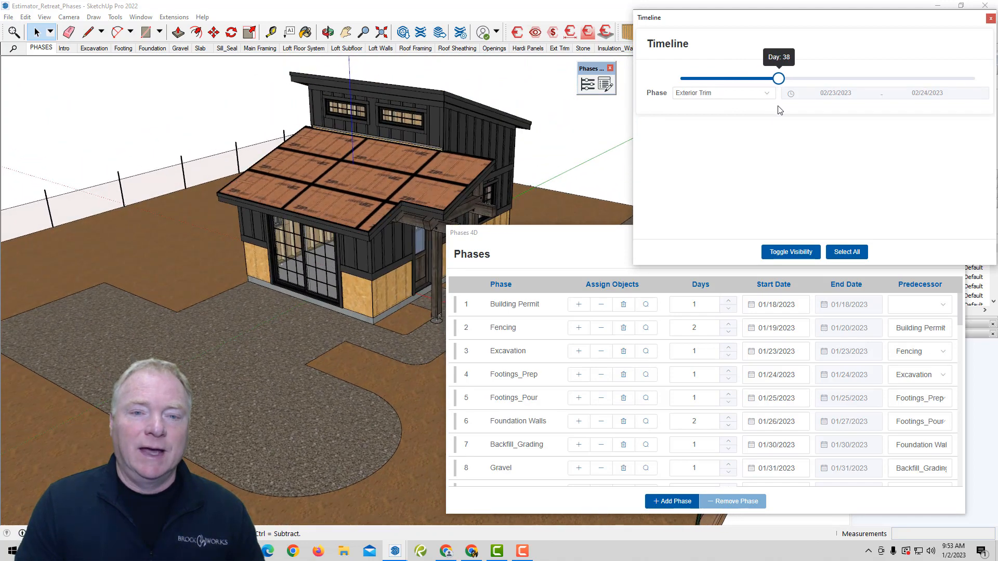
# Step: Advance through Metal Roof, Insulation, Drywall, Cabinetry, Shower Door and Interior Trim to day 67 Final Electrical
pyautogui.moveTo(777, 78); pyautogui.dragTo(793, 78)
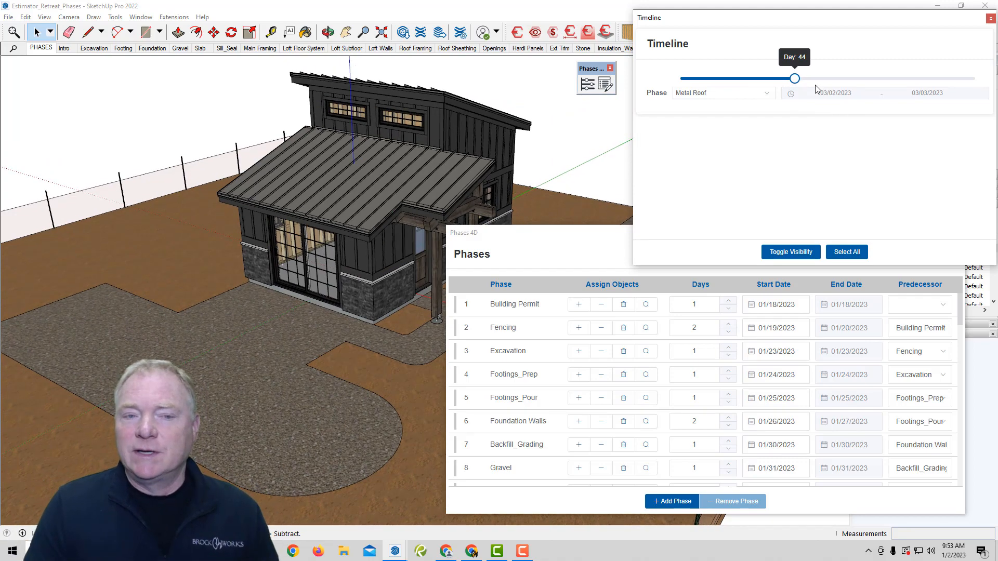
pyautogui.moveTo(794, 78); pyautogui.dragTo(800, 78)
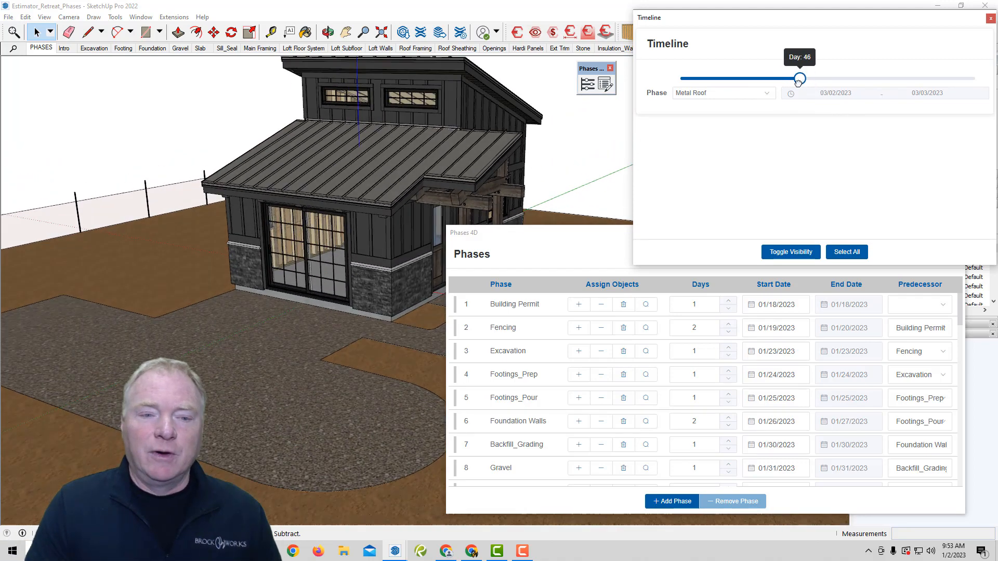
pyautogui.moveTo(799, 78); pyautogui.dragTo(810, 78)
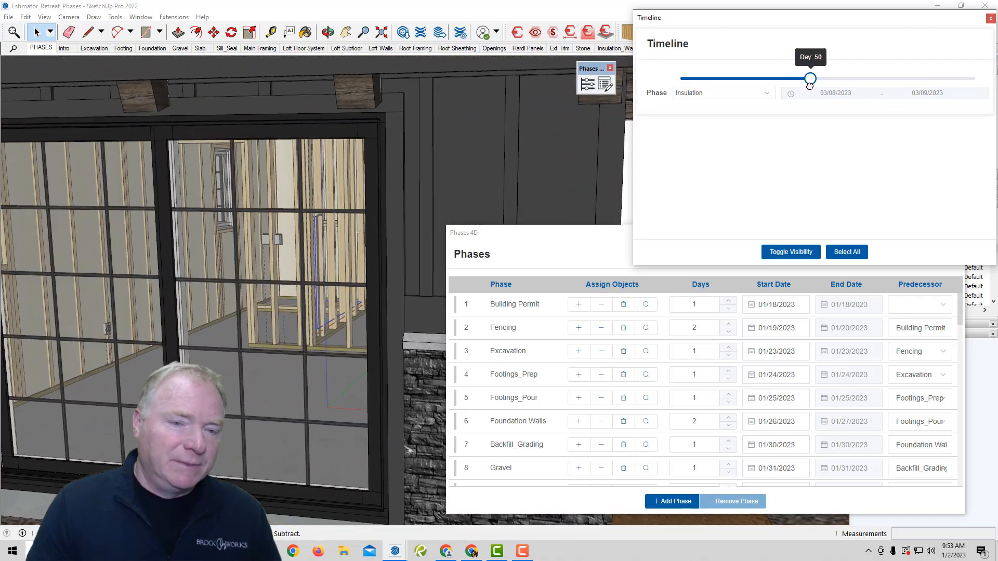
pyautogui.moveTo(810, 78); pyautogui.dragTo(819, 78)
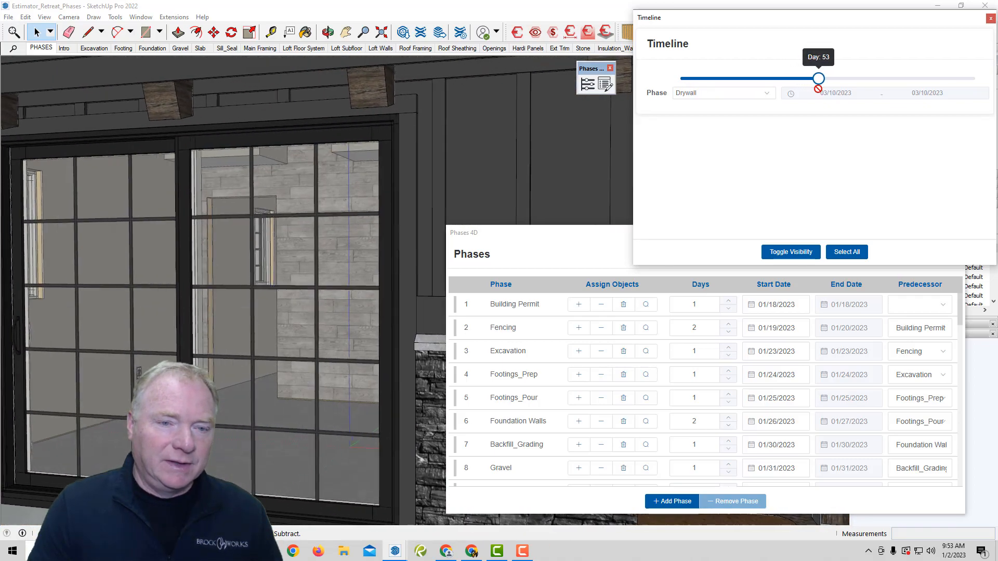
pyautogui.moveTo(818, 78); pyautogui.dragTo(824, 78)
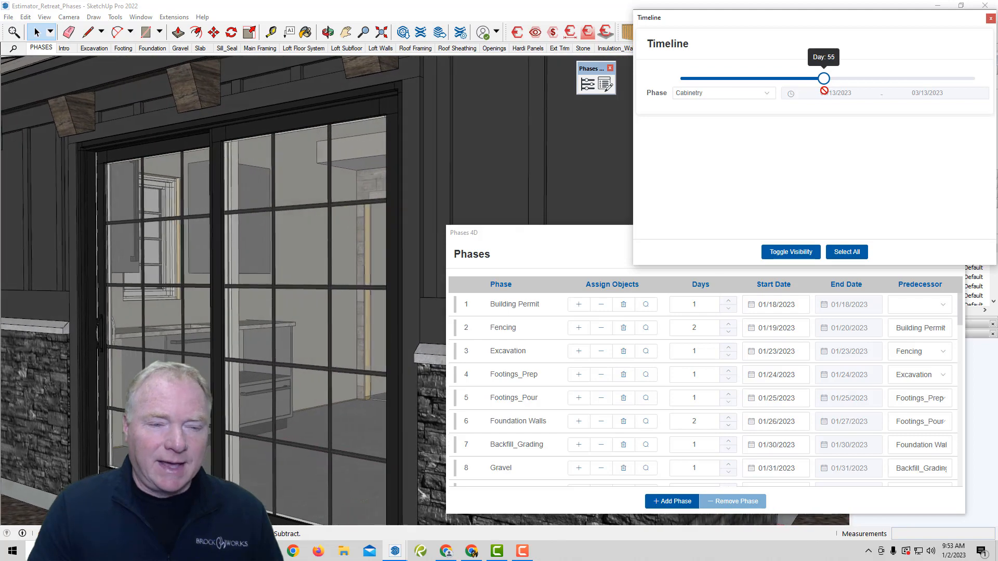
pyautogui.moveTo(823, 78); pyautogui.dragTo(831, 78)
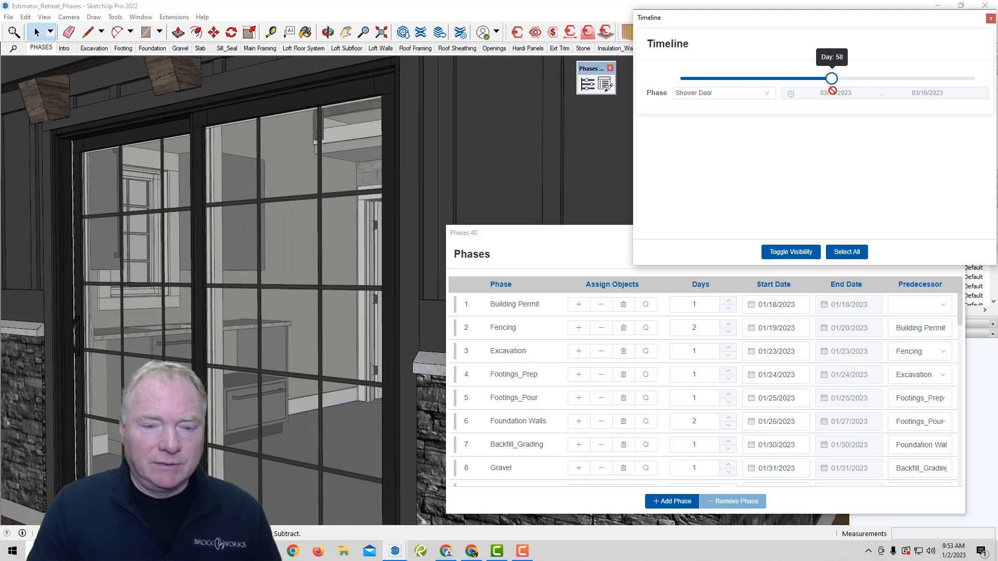
pyautogui.moveTo(832, 78); pyautogui.dragTo(844, 78)
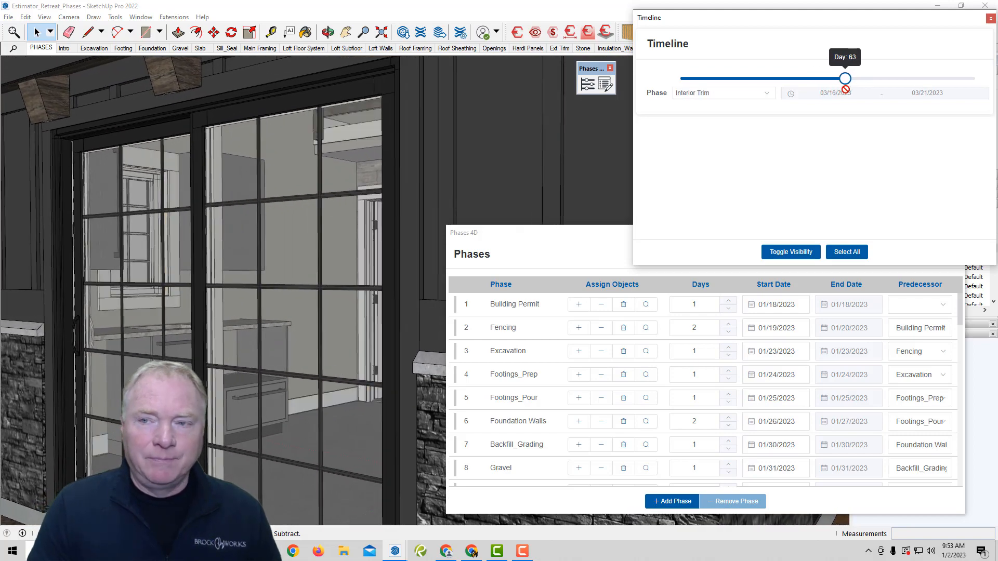
pyautogui.moveTo(844, 78); pyautogui.dragTo(855, 78)
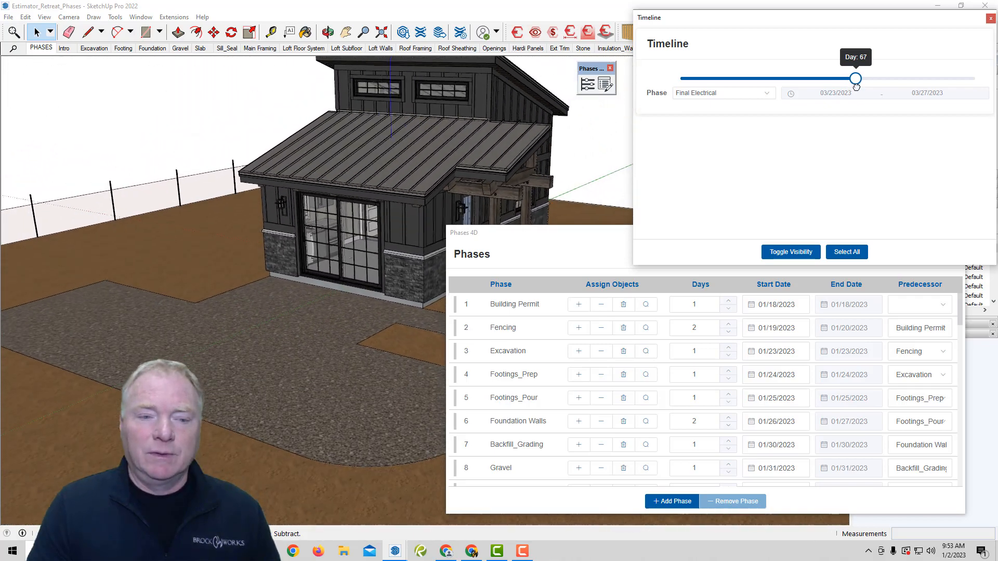
# Step: Advance through Patio Sub-Slab, piers, Flagstone, Trellis, Seed and Mulch, Landscaping to day 112 Outdoor Furniture
pyautogui.moveTo(855, 78); pyautogui.dragTo(879, 78)
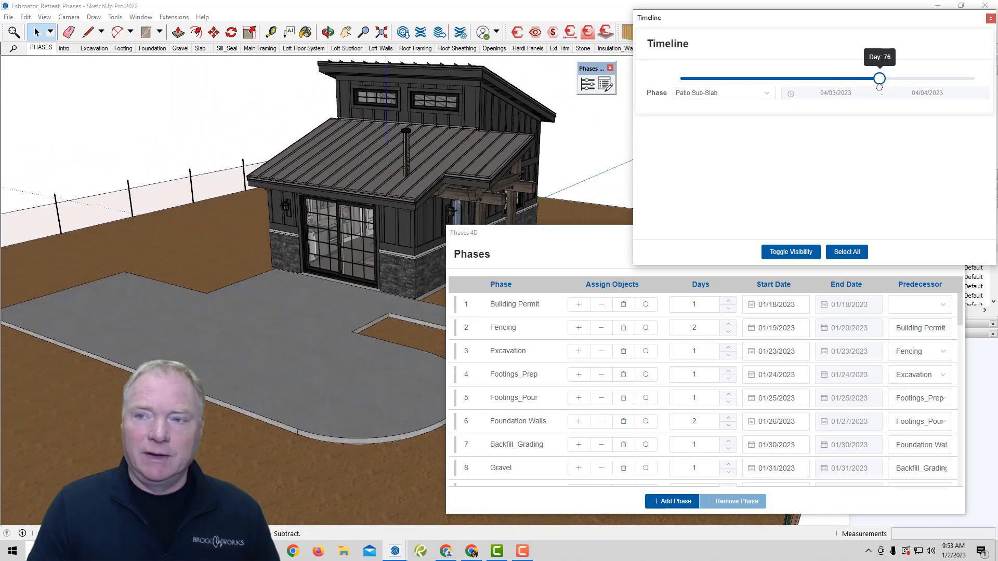
pyautogui.moveTo(879, 78); pyautogui.dragTo(884, 78)
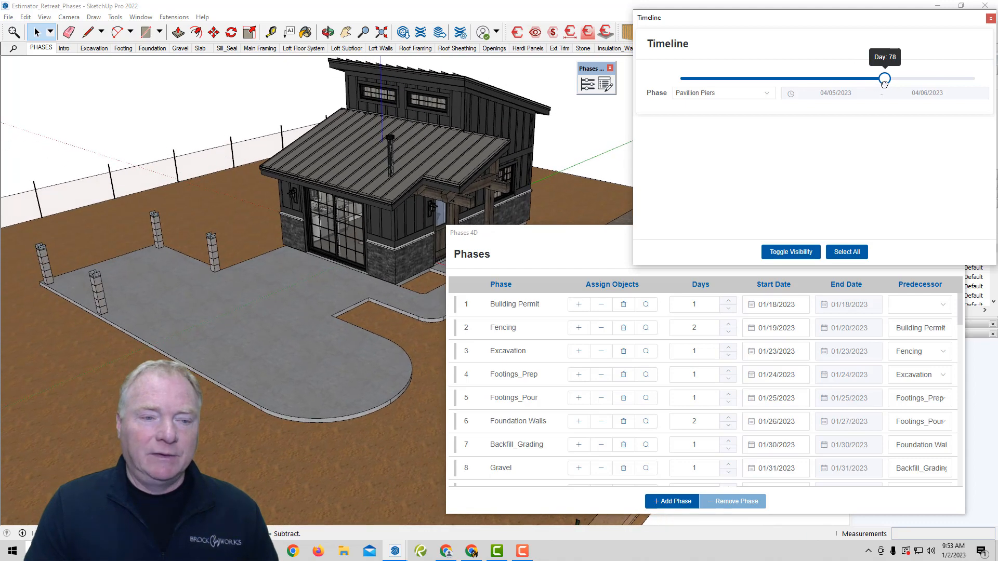
pyautogui.moveTo(884, 78); pyautogui.dragTo(890, 78)
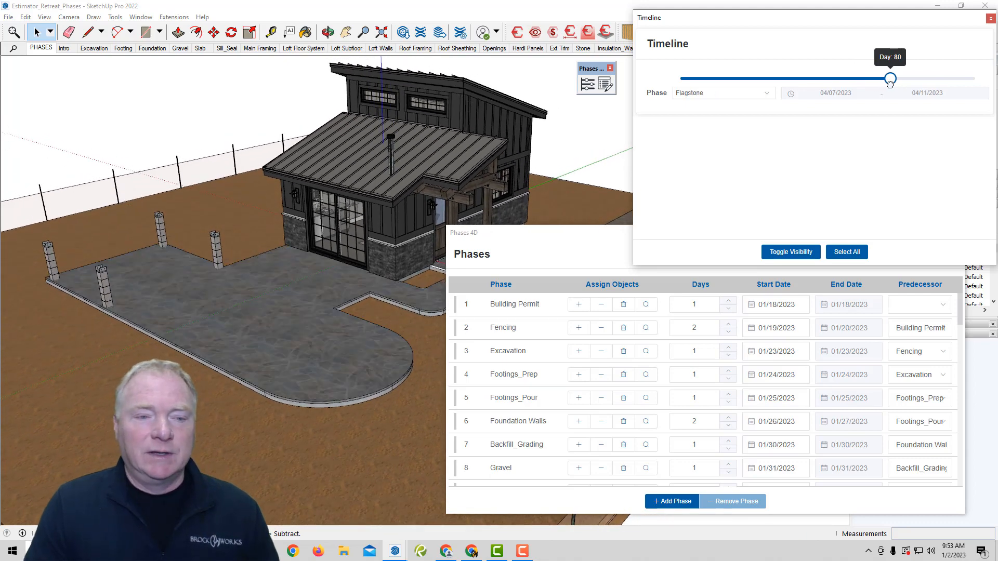
pyautogui.moveTo(890, 79); pyautogui.dragTo(903, 79)
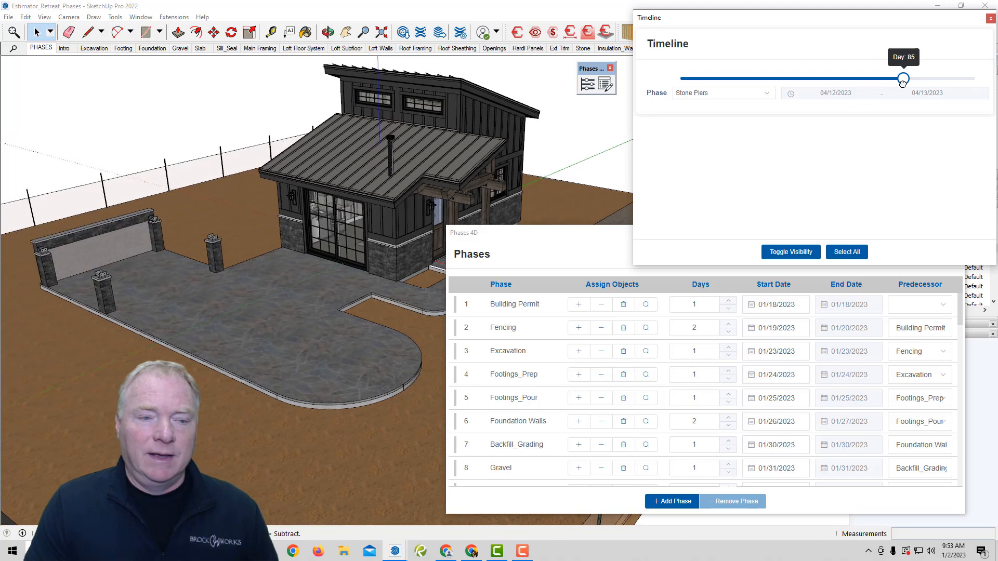
pyautogui.moveTo(902, 78); pyautogui.dragTo(918, 78)
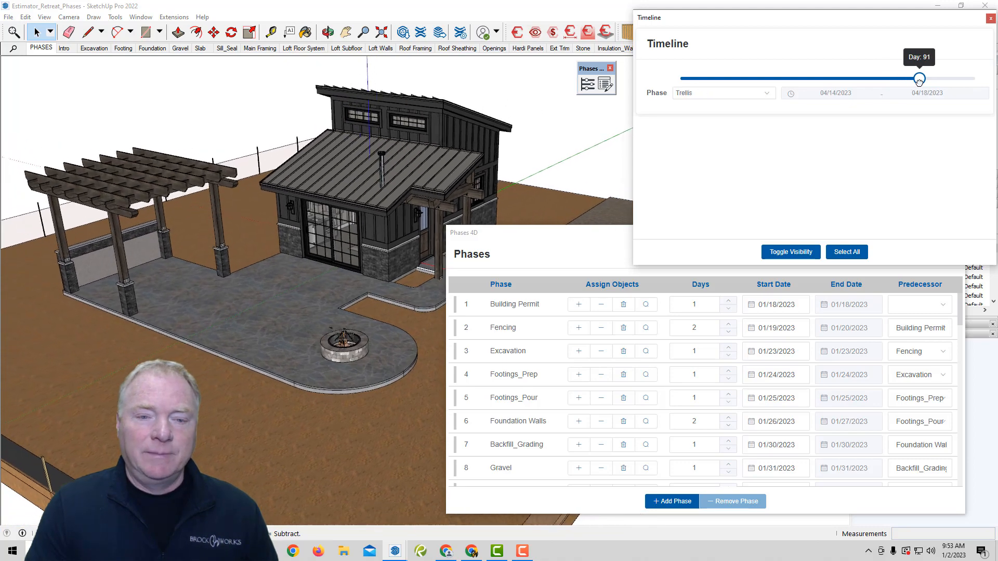
pyautogui.moveTo(918, 79); pyautogui.dragTo(934, 79)
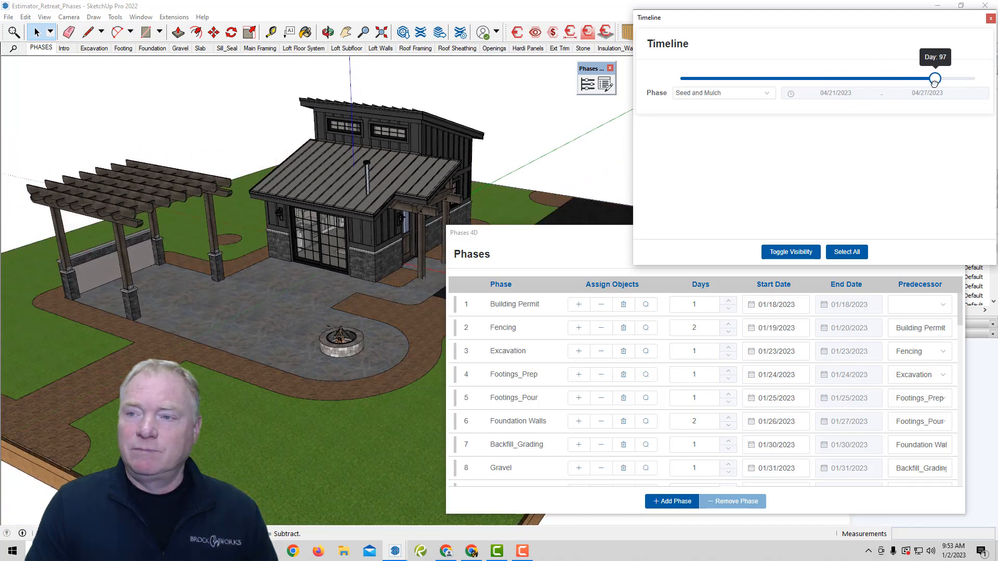
pyautogui.moveTo(934, 78); pyautogui.dragTo(937, 77)
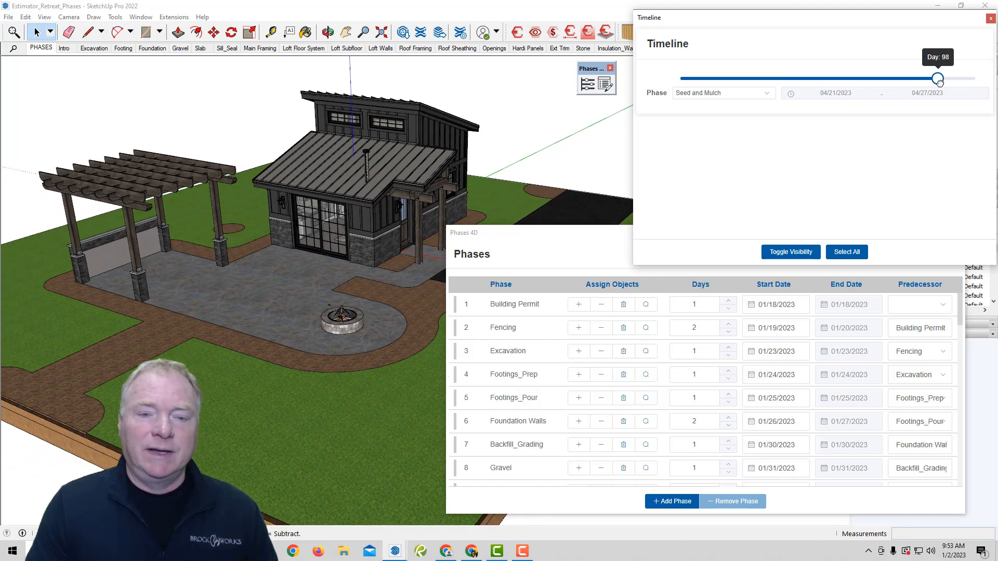
pyautogui.moveTo(937, 78); pyautogui.dragTo(954, 78)
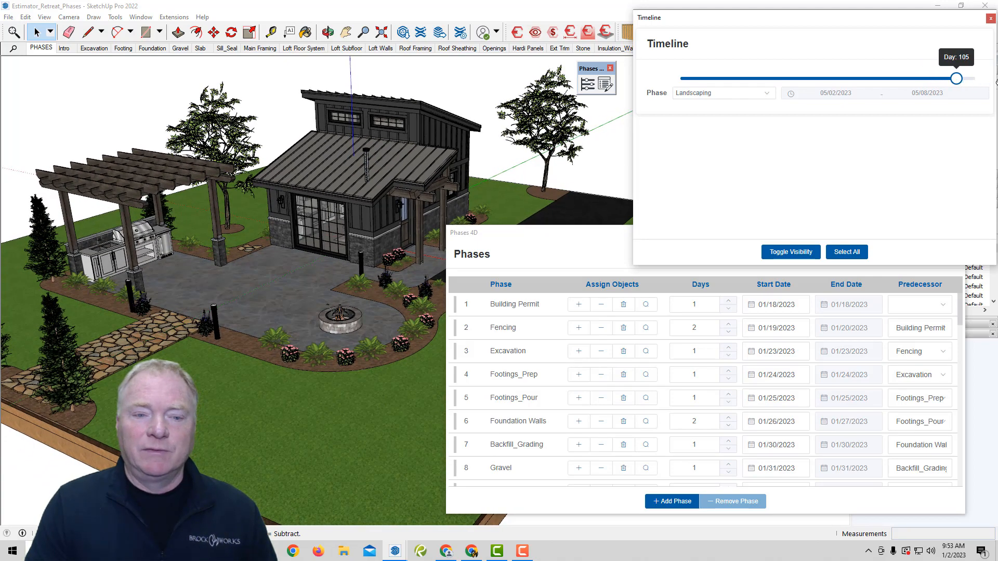
pyautogui.moveTo(956, 77); pyautogui.dragTo(974, 78)
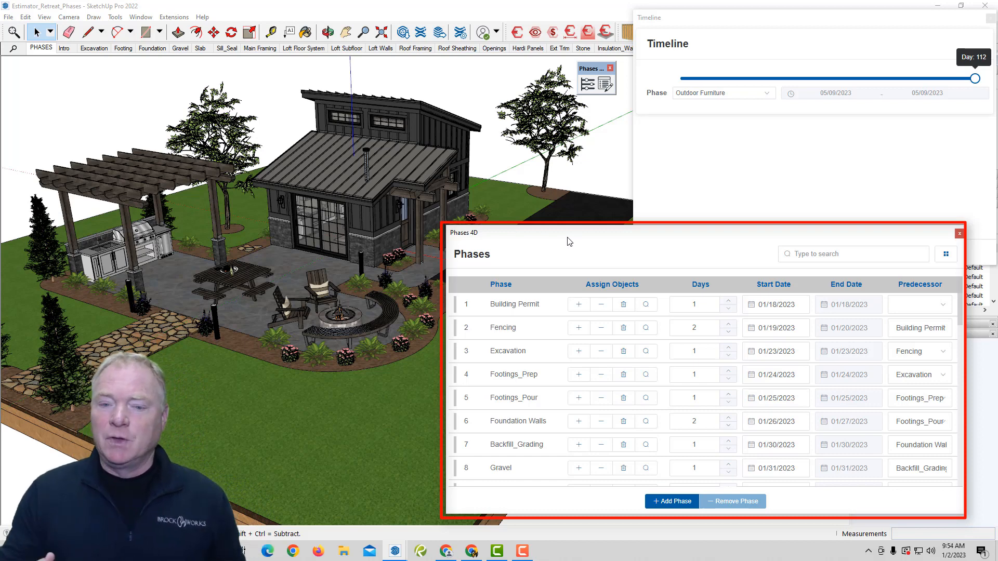
pyautogui.moveTo(657, 296)
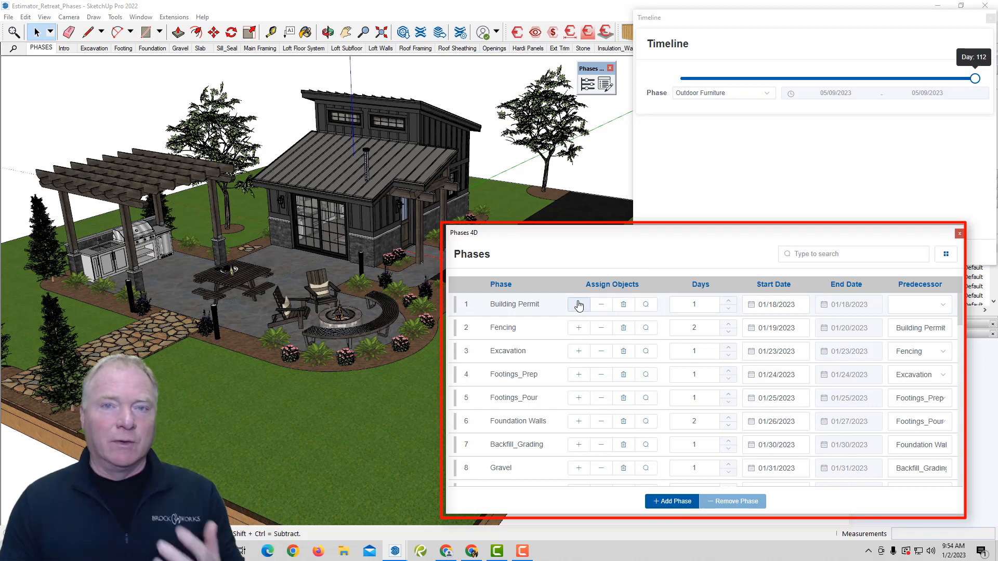
pyautogui.moveTo(578, 305)
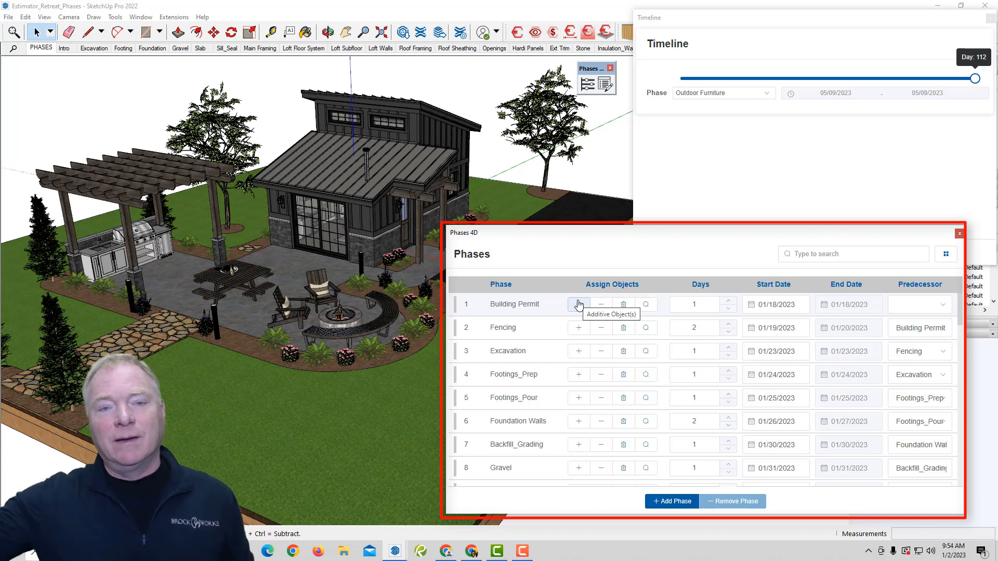
pyautogui.moveTo(621, 303)
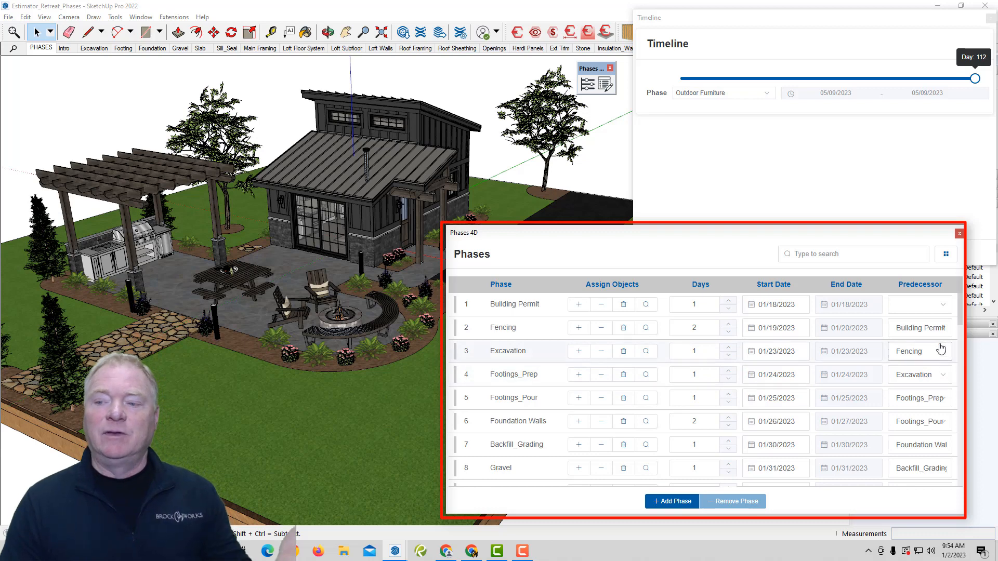
pyautogui.moveTo(745, 369)
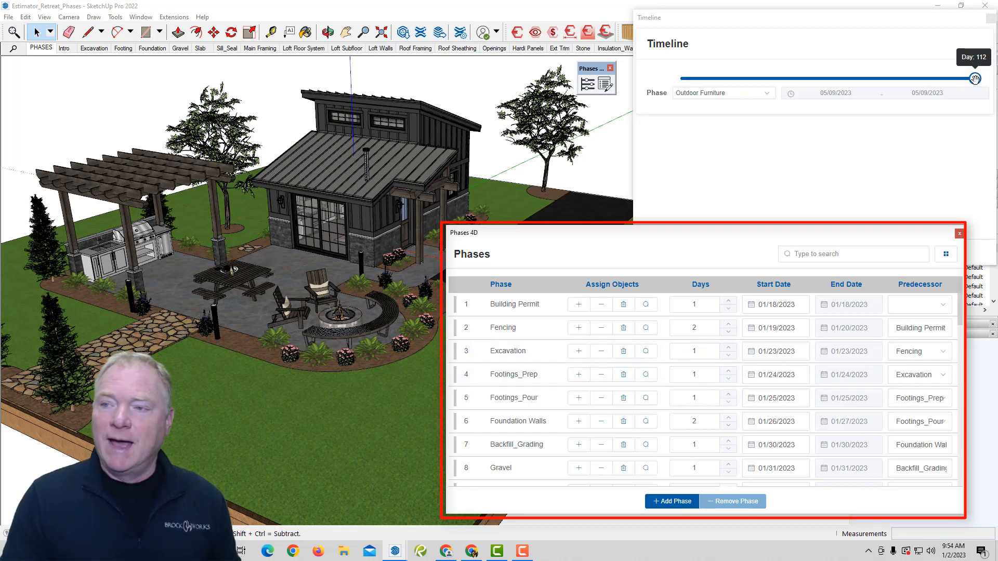
# Step: Wind the schedule back to day 67 Final Electrical and then further toward day 1
pyautogui.moveTo(973, 78); pyautogui.dragTo(855, 78)
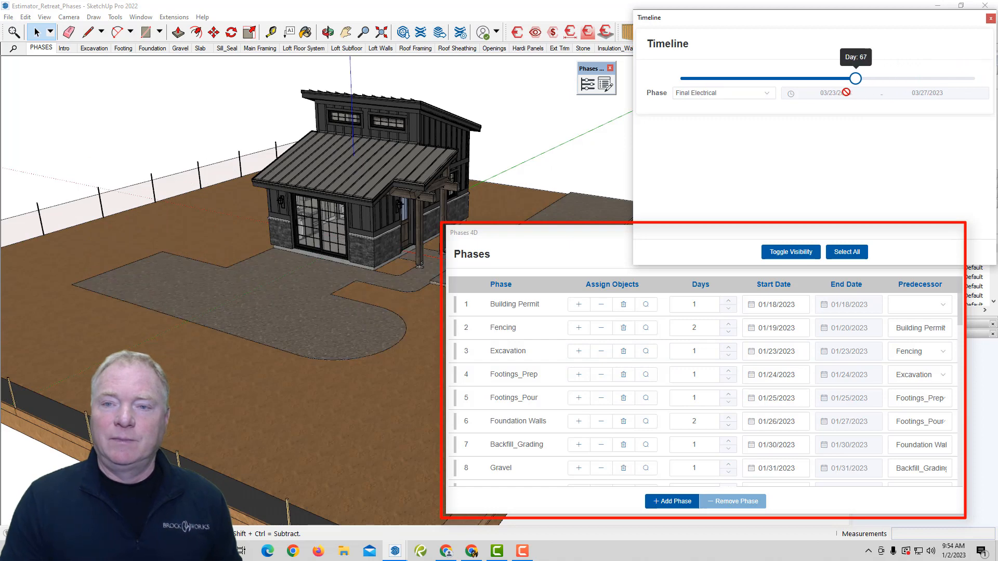
pyautogui.moveTo(855, 77); pyautogui.dragTo(686, 78)
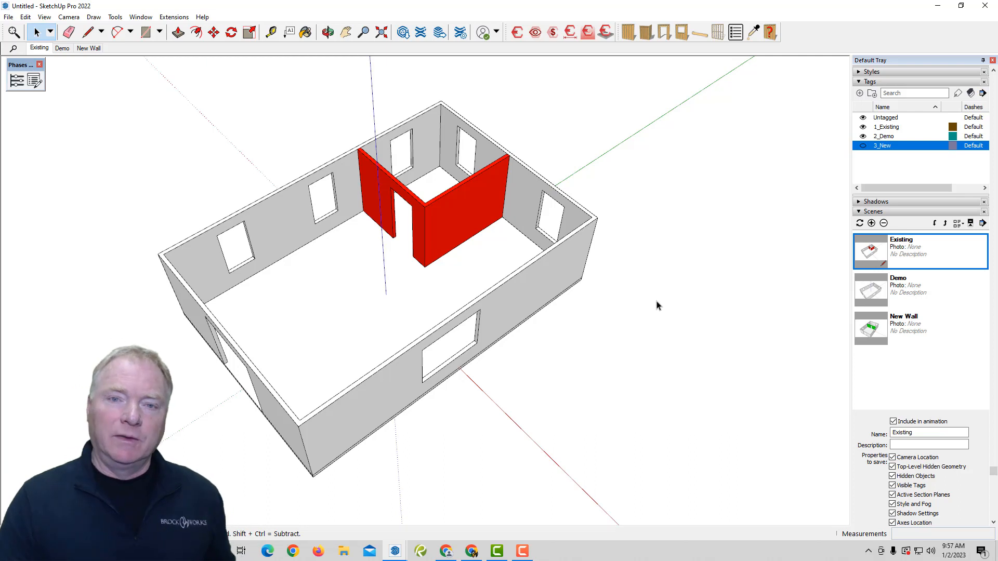
pyautogui.moveTo(311, 134)
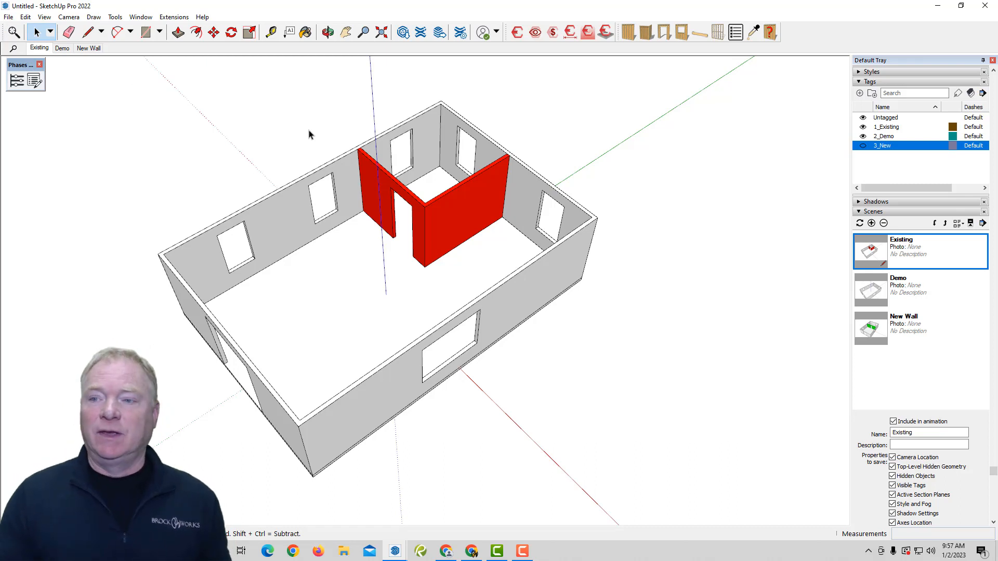
pyautogui.moveTo(248, 124)
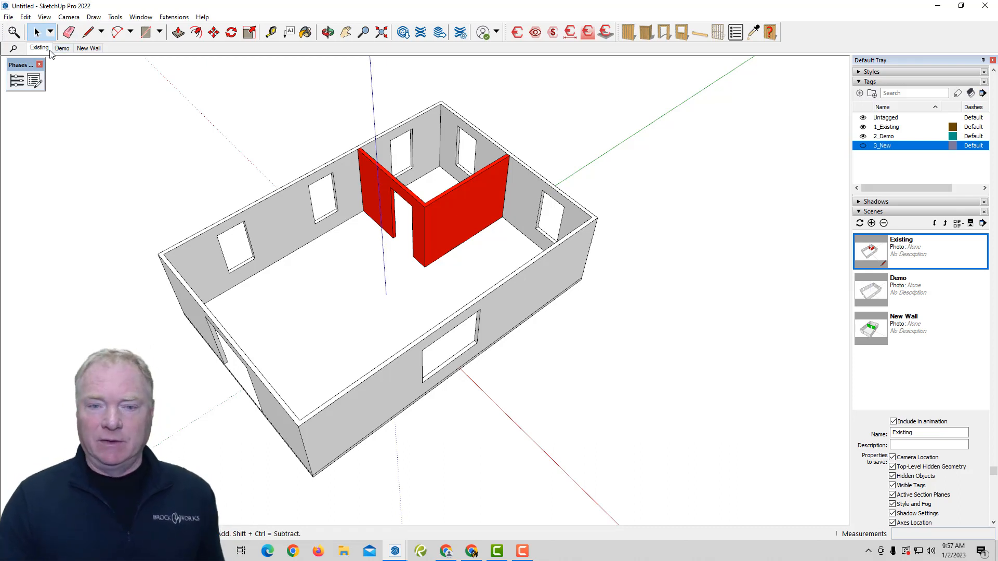
# Step: Show the Demo scene with walls removed, then the New Wall scene with green walls
pyautogui.click(62, 49)
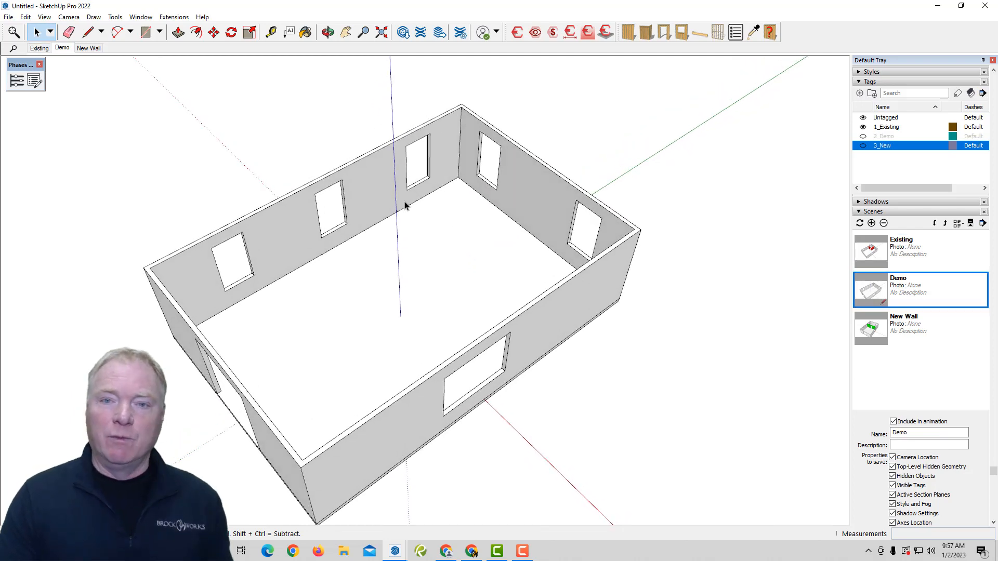
pyautogui.click(88, 48)
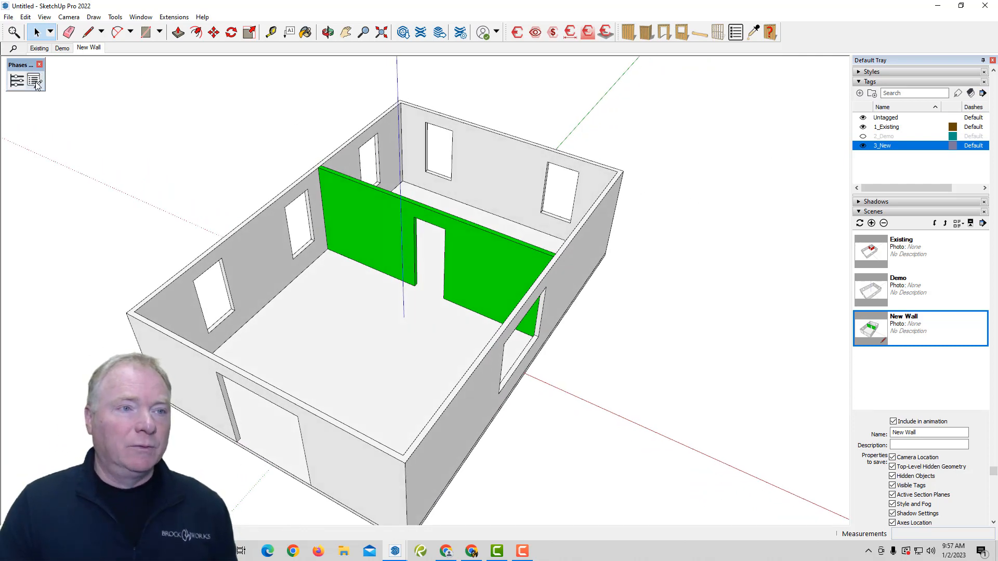
# Step: Bring up the Phases 4D schedule and add a phase with its default name
pyautogui.click(16, 79)
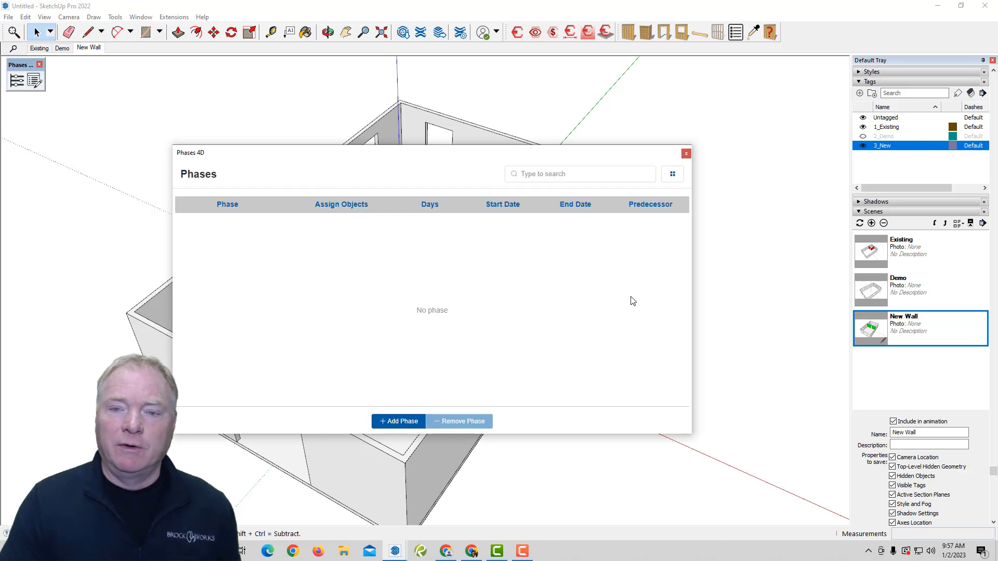
pyautogui.moveTo(401, 368)
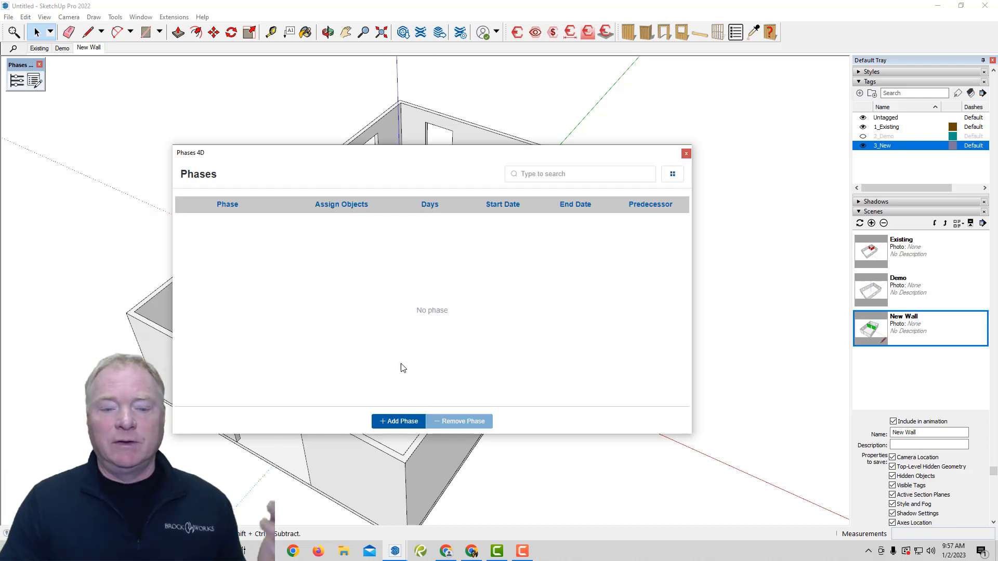
pyautogui.click(398, 421)
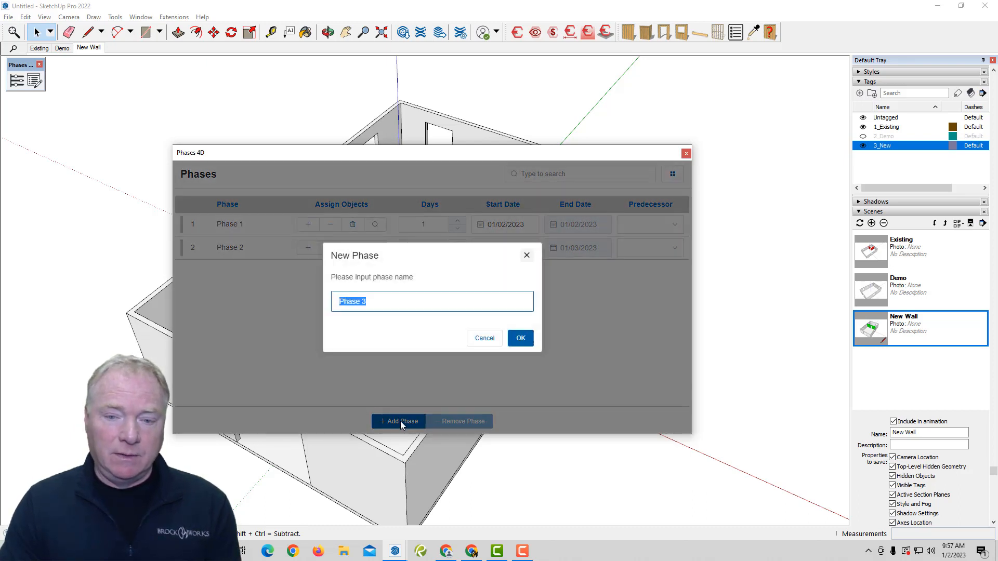
pyautogui.click(520, 338)
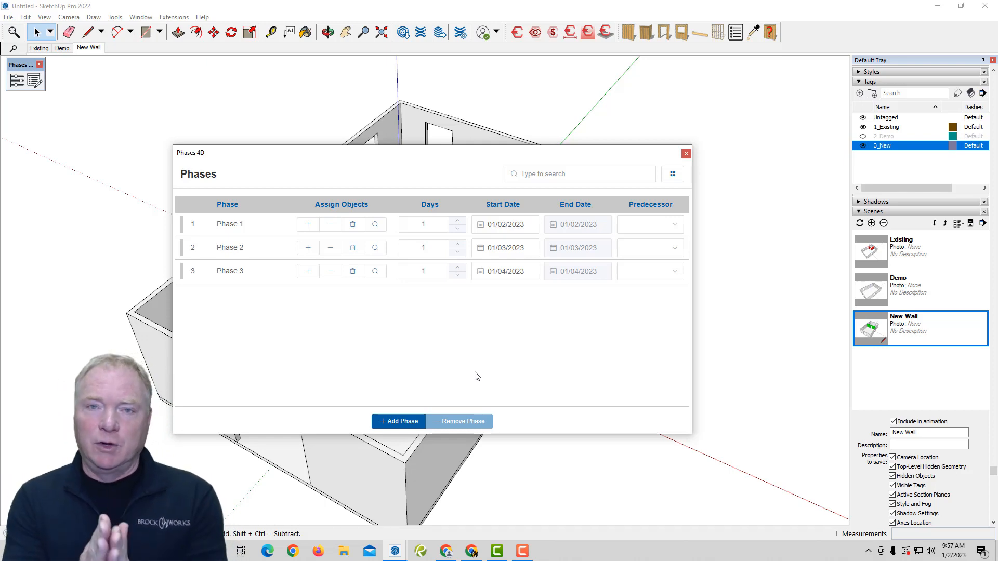
pyautogui.moveTo(515, 362)
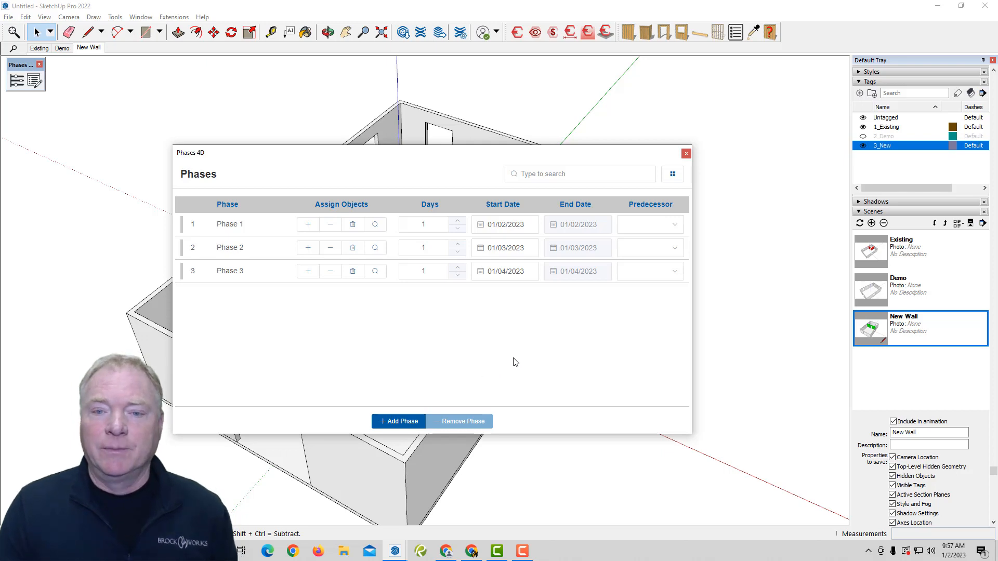
# Step: Remove all placeholder phases and add a new phase named Existing
pyautogui.click(671, 174)
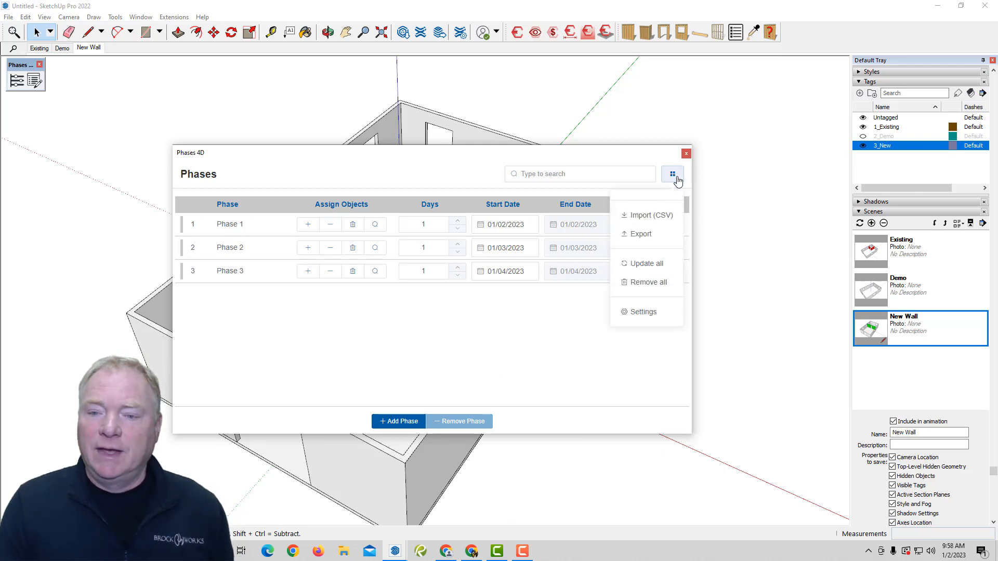
pyautogui.click(648, 282)
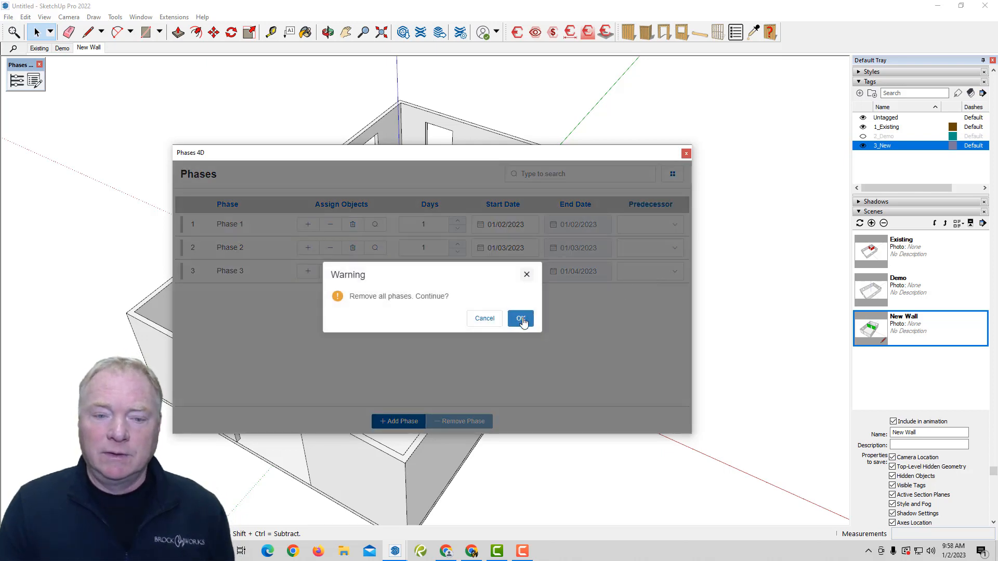
pyautogui.click(520, 318)
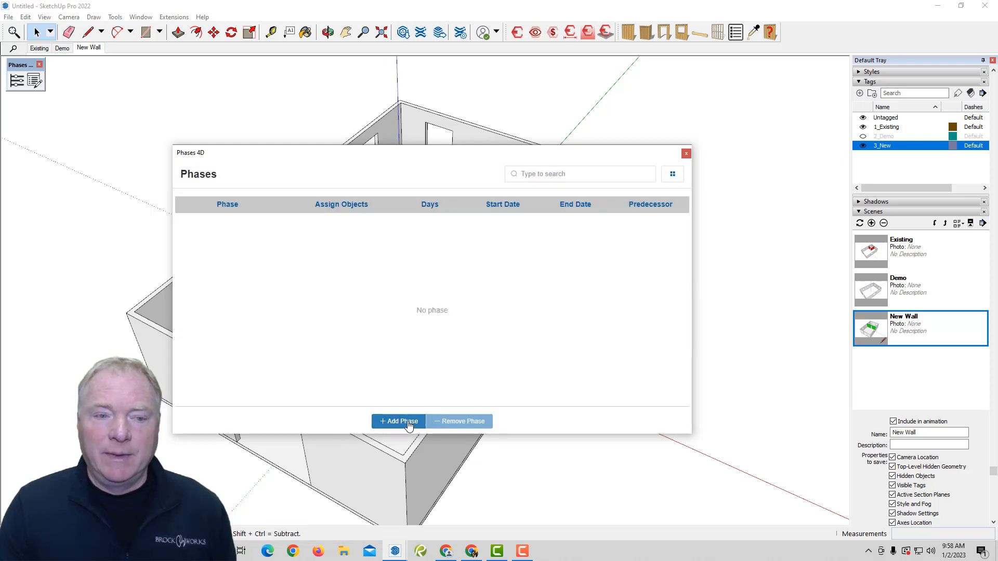
pyautogui.click(399, 421)
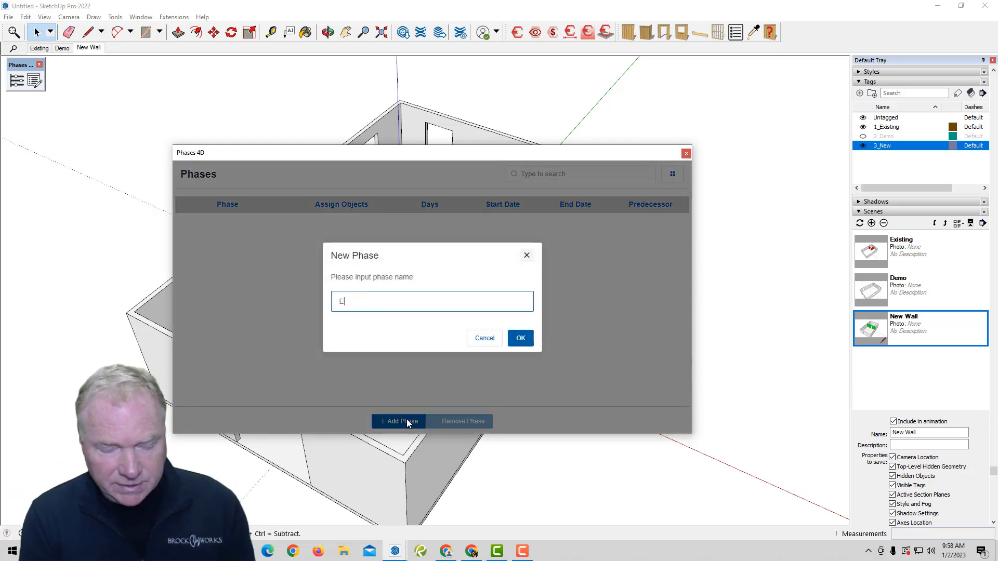
pyautogui.write('xisting')
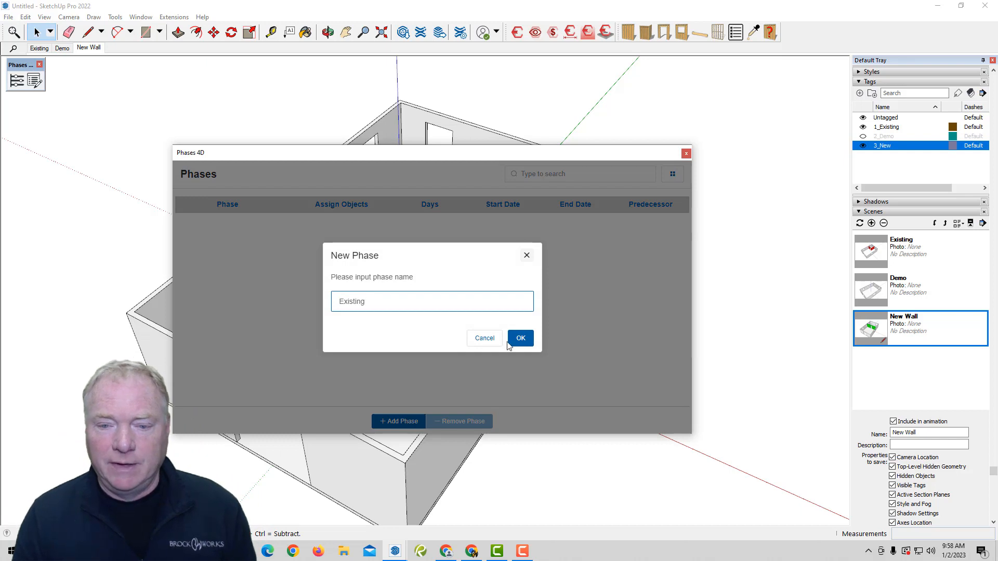
pyautogui.click(519, 338)
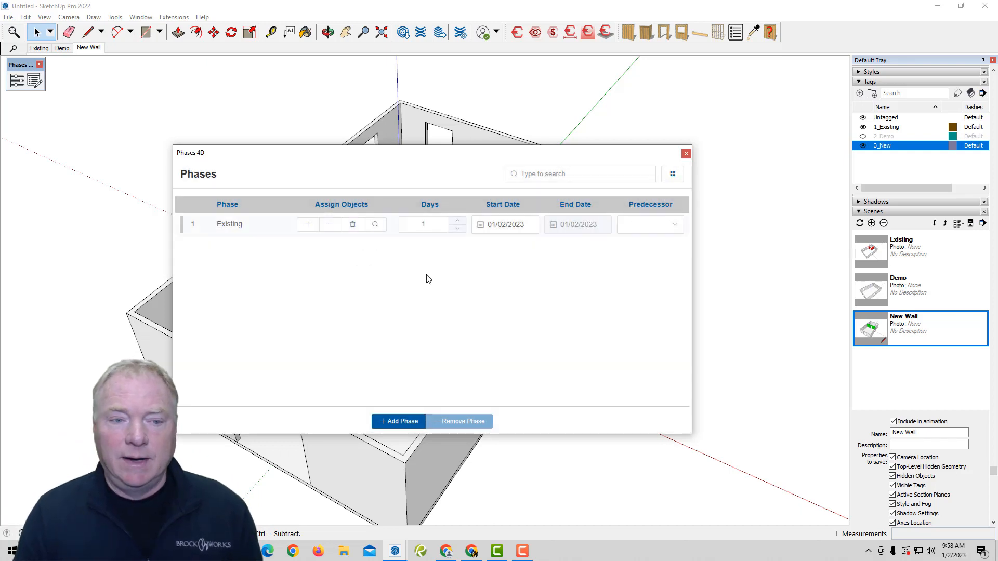
# Step: Add a Demo phase with Existing as predecessor, start Existing on 01/26/2023, keep Demo at 1 day
pyautogui.click(398, 421)
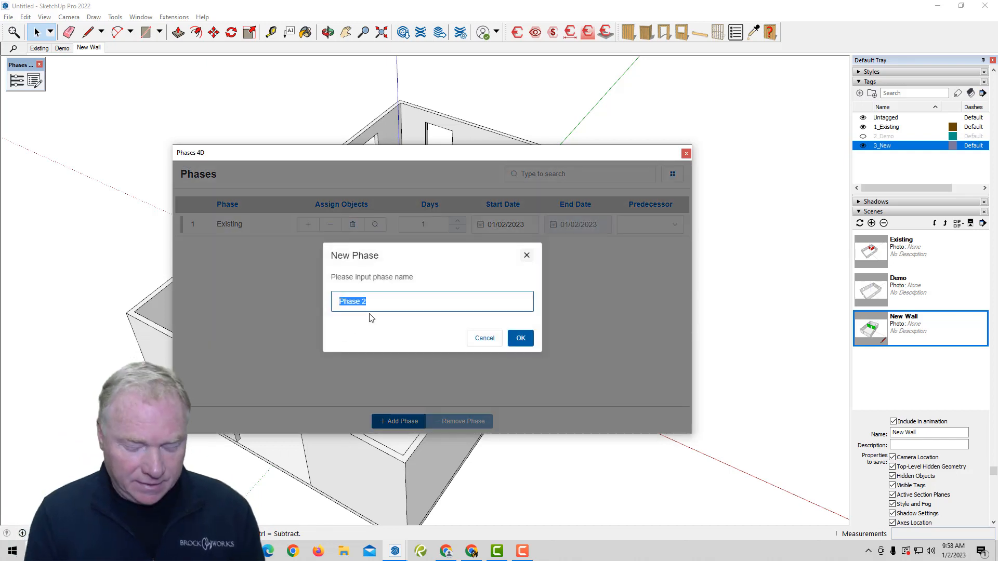
pyautogui.write('Demo')
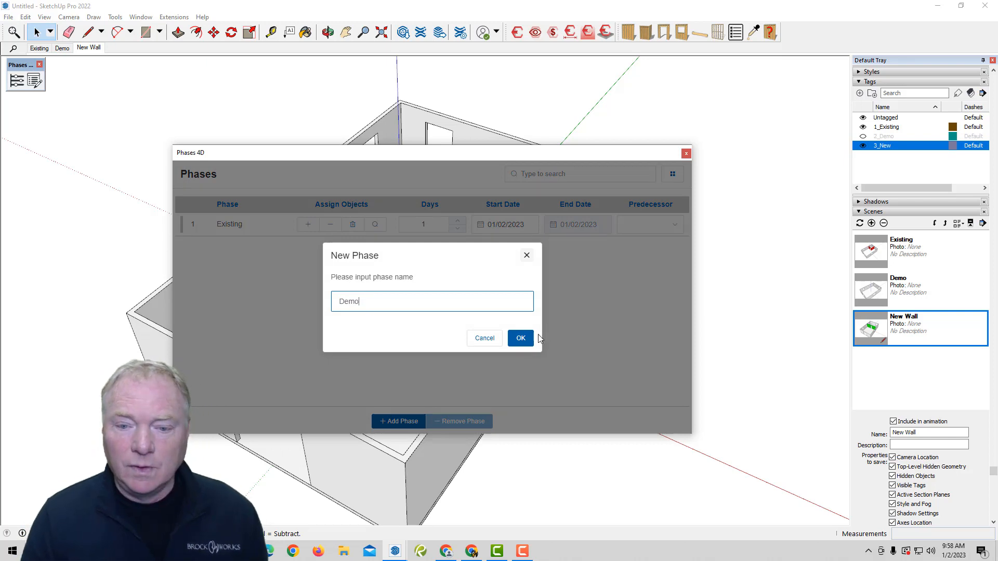
pyautogui.click(519, 338)
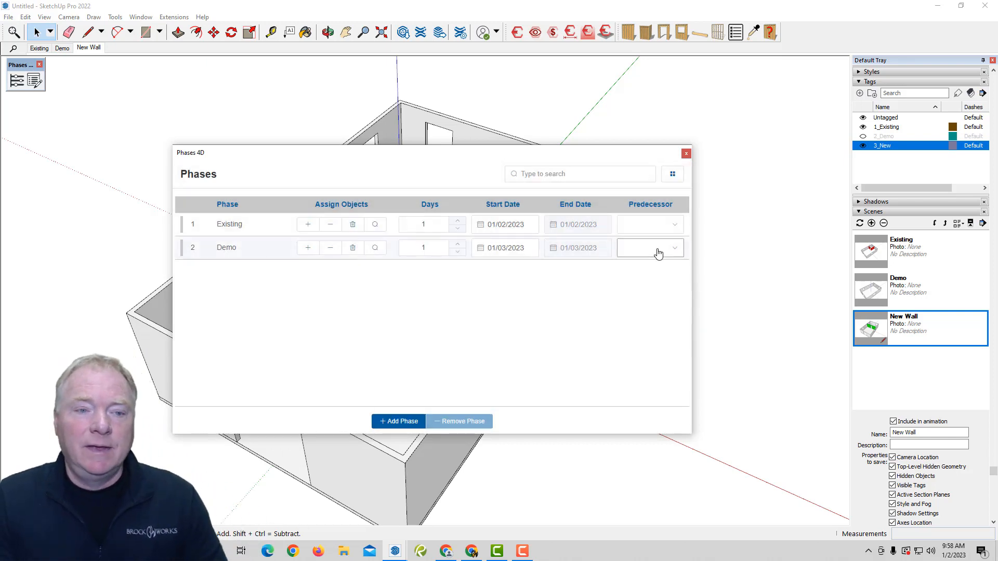
pyautogui.click(648, 247)
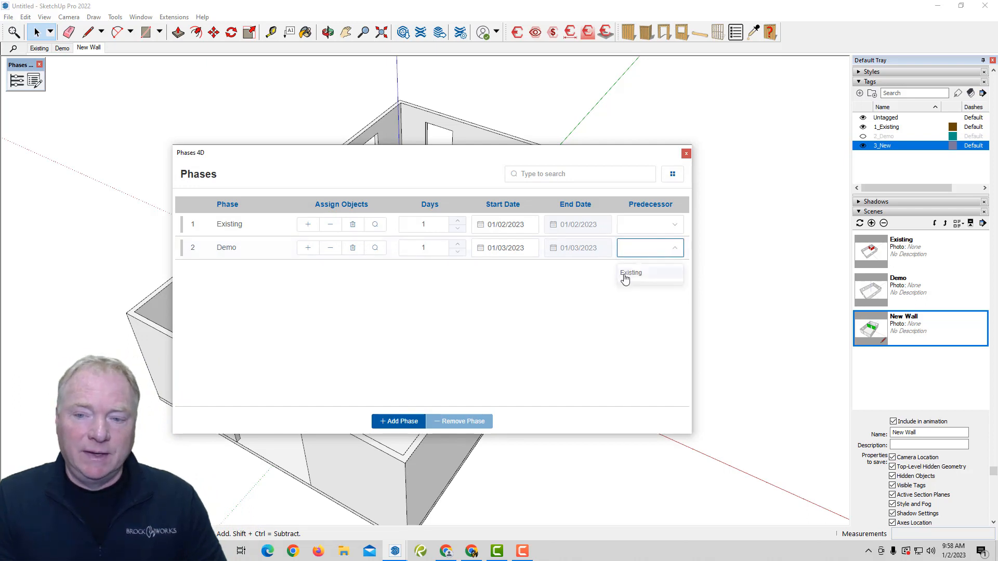
pyautogui.click(629, 272)
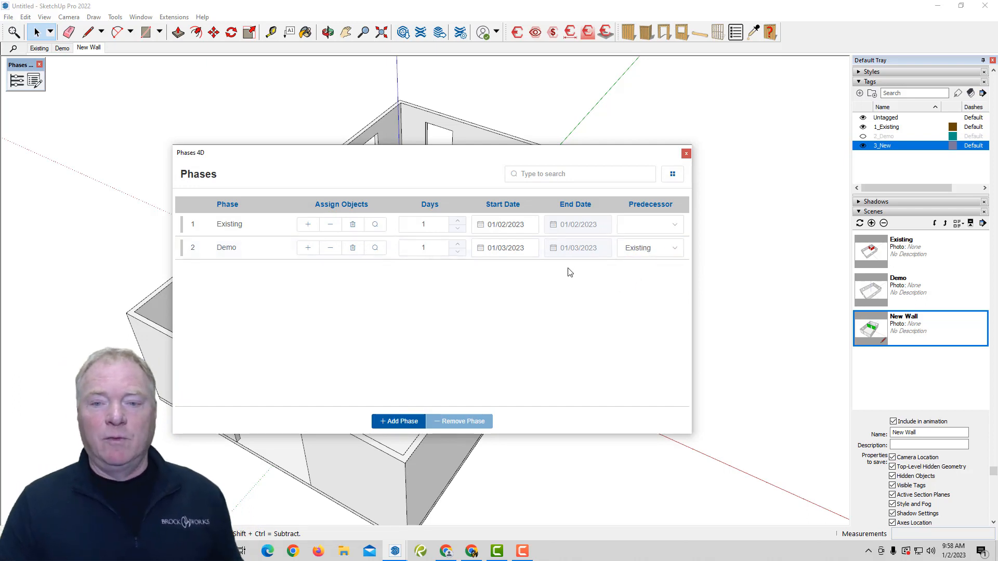
pyautogui.click(504, 224)
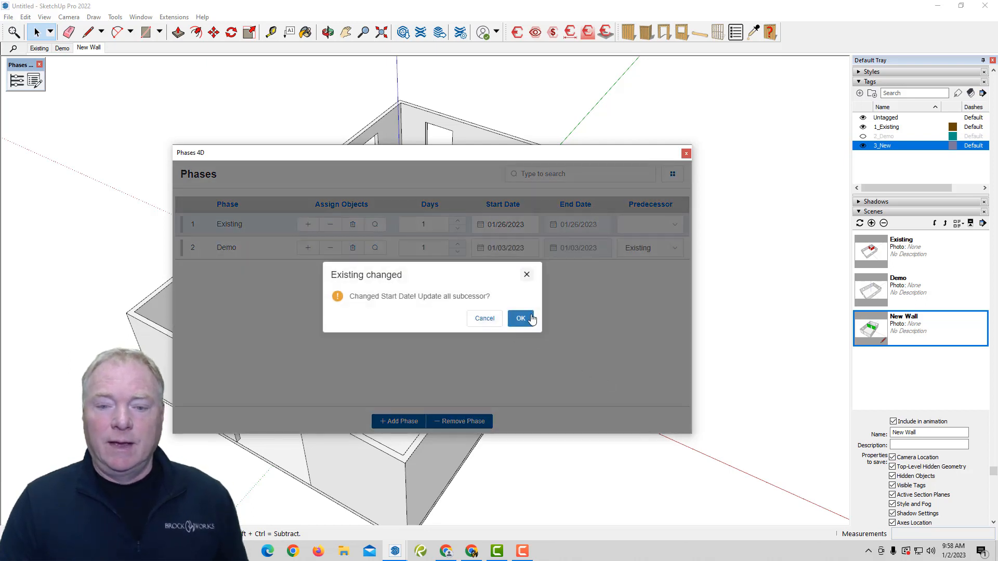
pyautogui.click(519, 318)
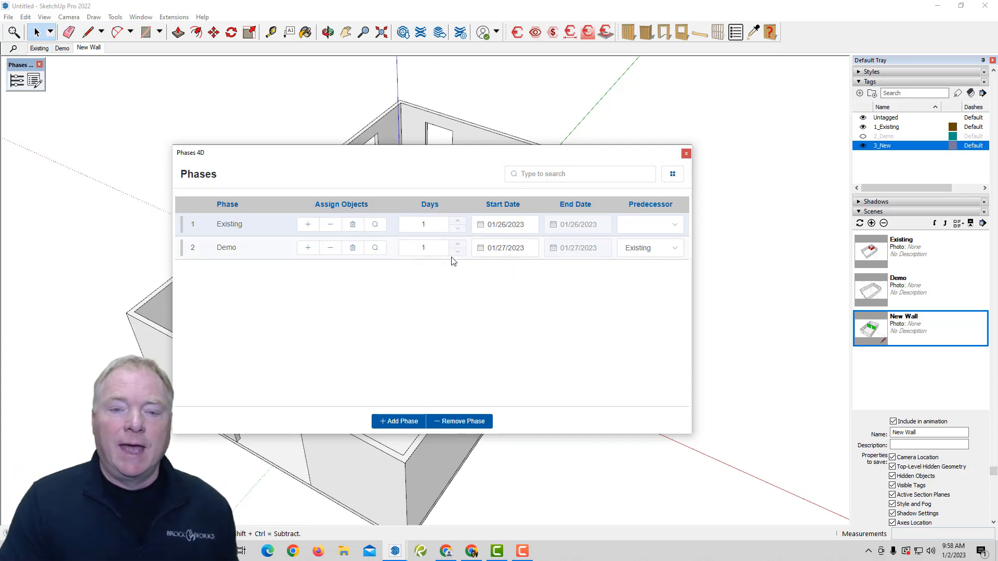
pyautogui.click(457, 244)
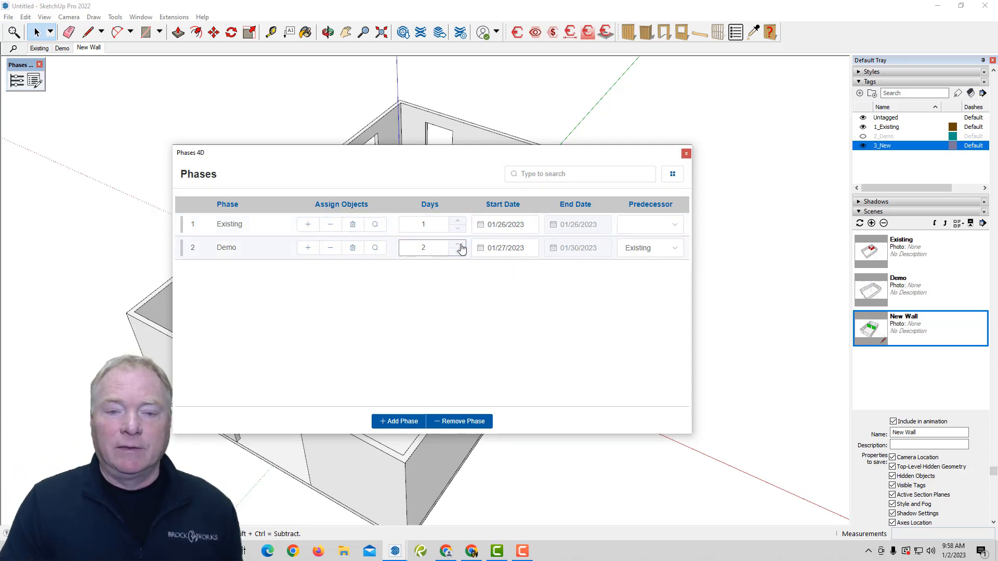
pyautogui.click(458, 252)
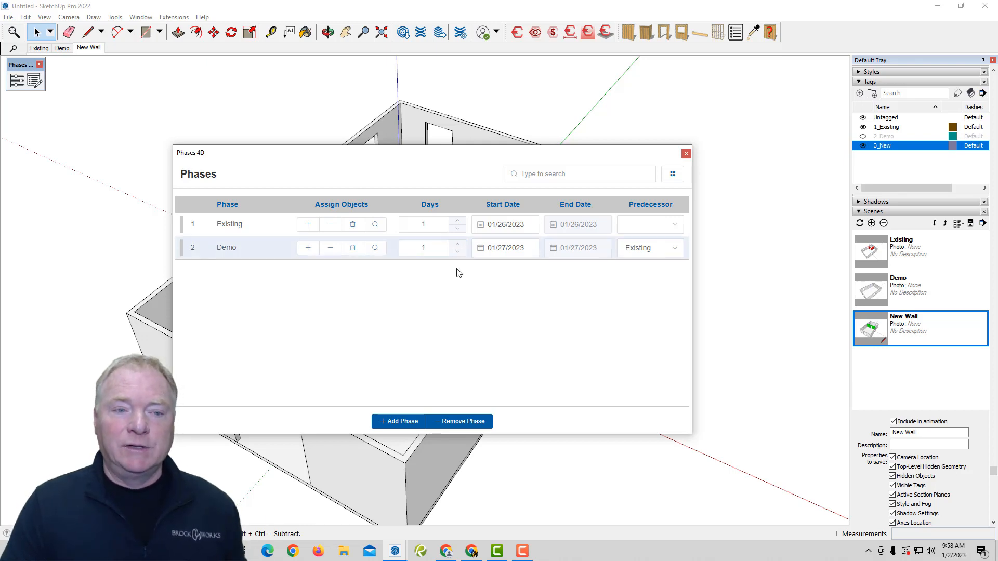
# Step: Add a New Wall phase with Demo as its predecessor
pyautogui.click(398, 421)
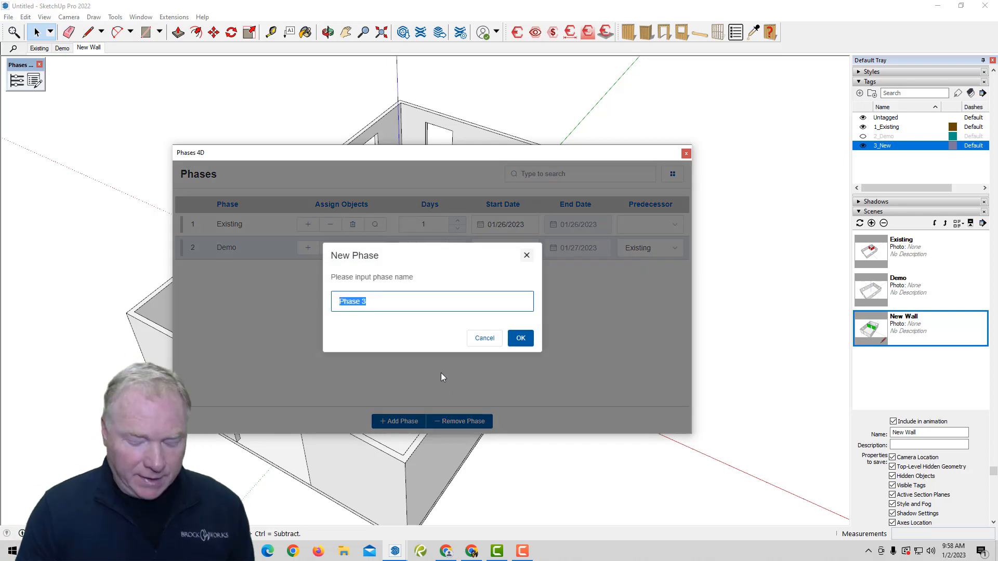
pyautogui.write('New Wal')
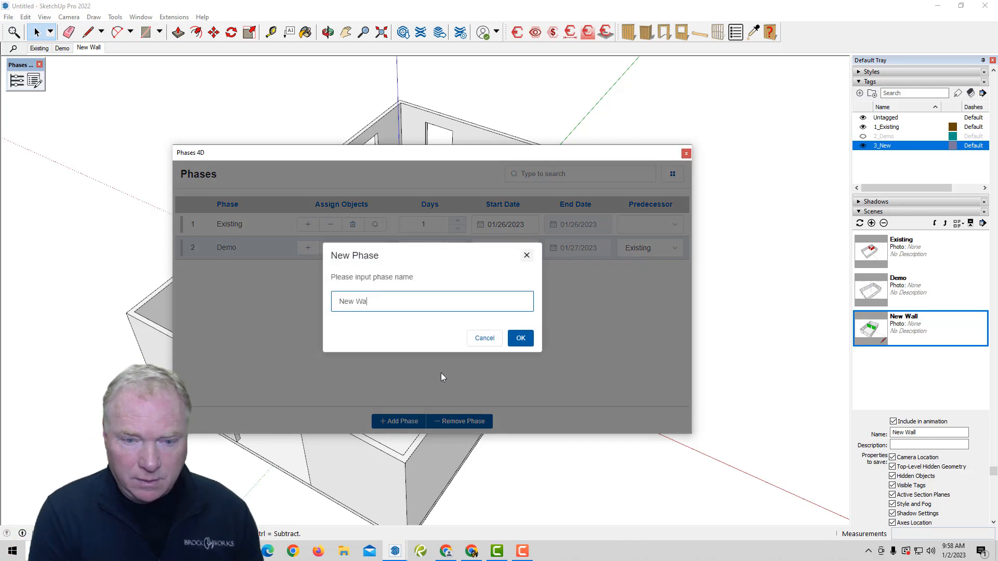
pyautogui.click(520, 338)
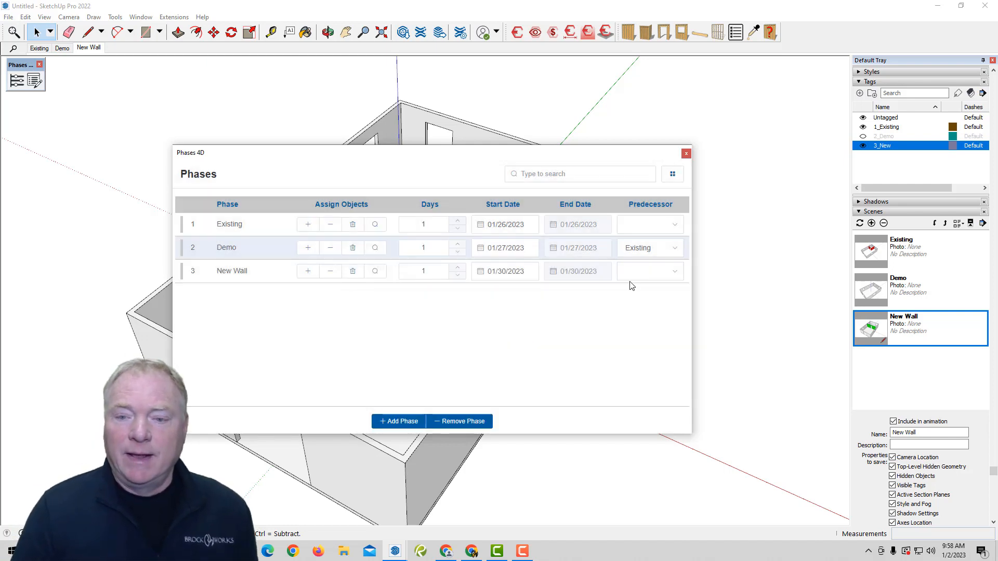
pyautogui.click(648, 270)
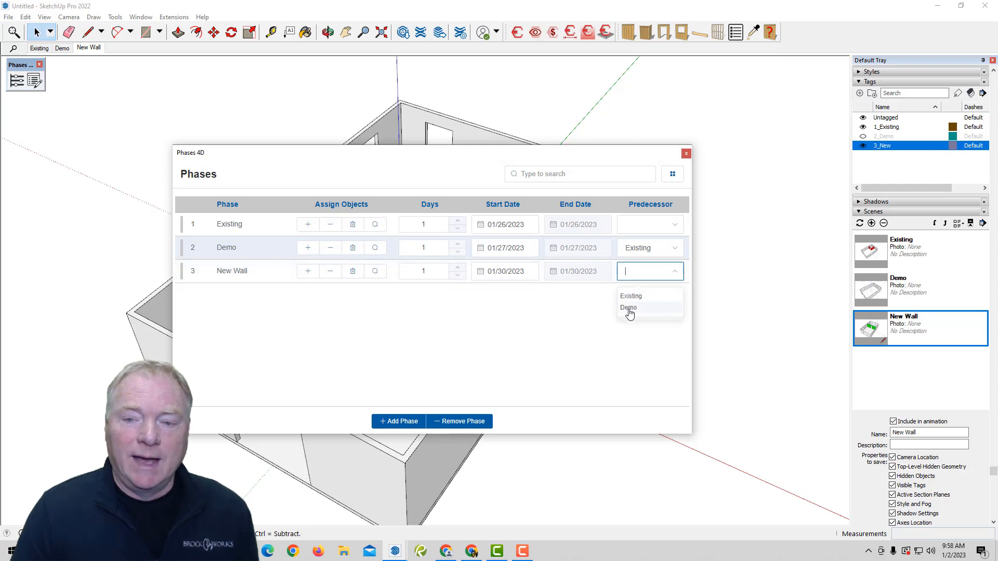
pyautogui.click(628, 308)
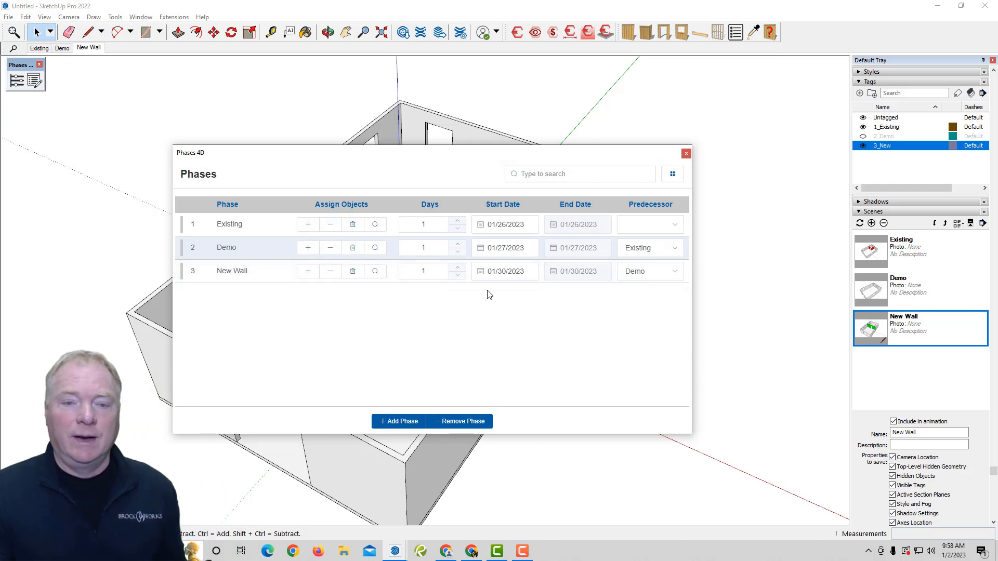
pyautogui.moveTo(557, 396)
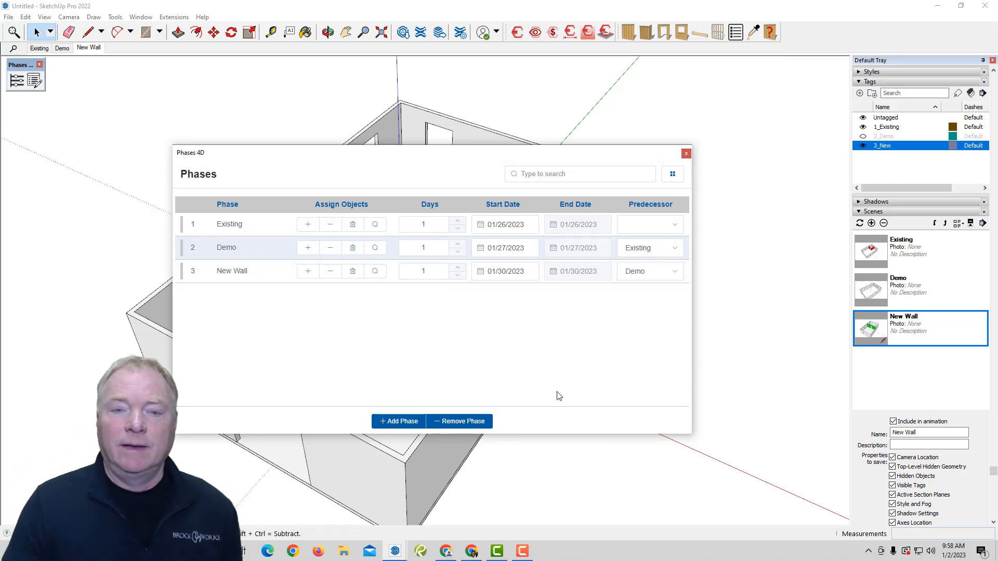
pyautogui.moveTo(613, 160)
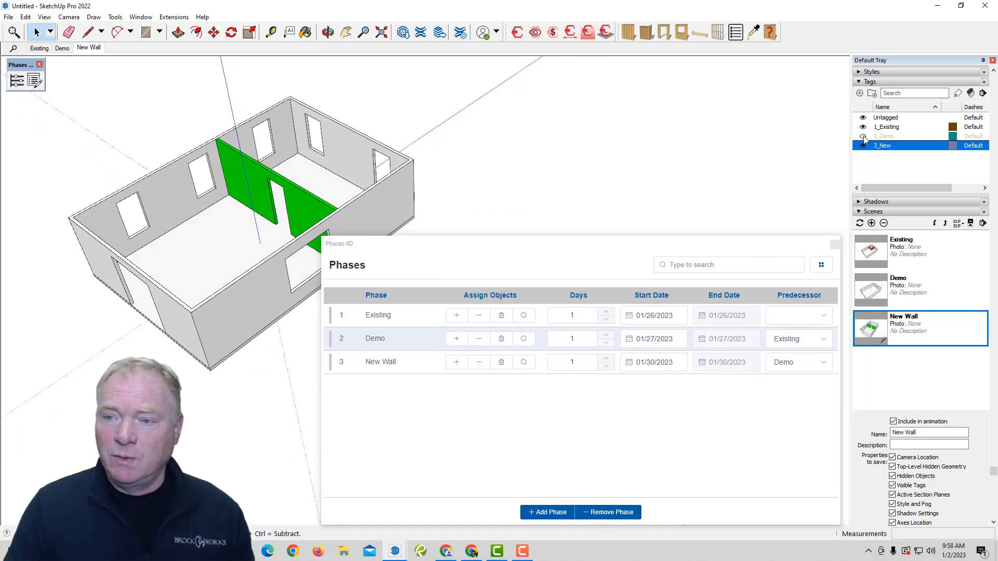
# Step: Toggle the 2_Demo tag, add the selected walls to Existing and mark geometry removed in Demo
pyautogui.click(864, 137)
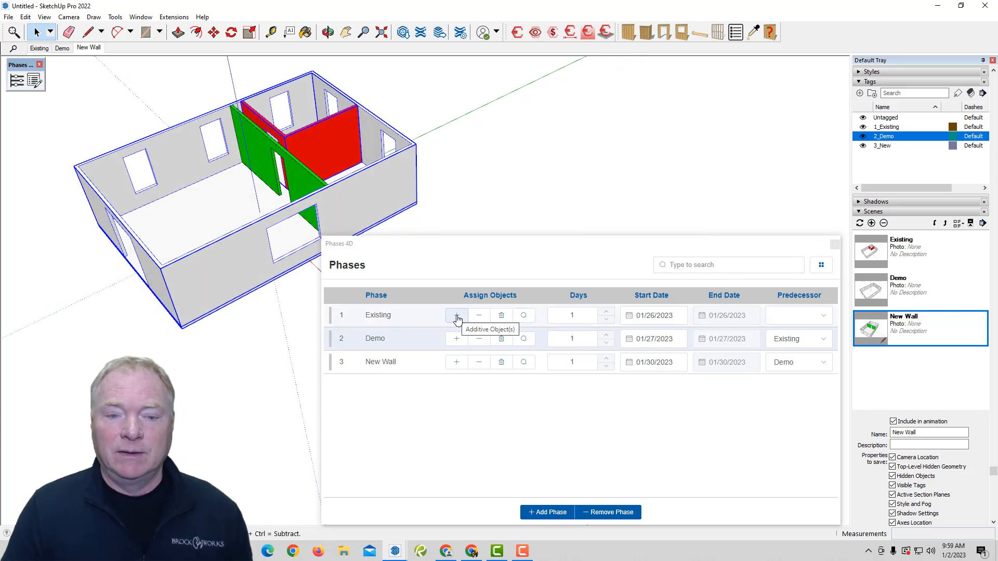
pyautogui.click(457, 315)
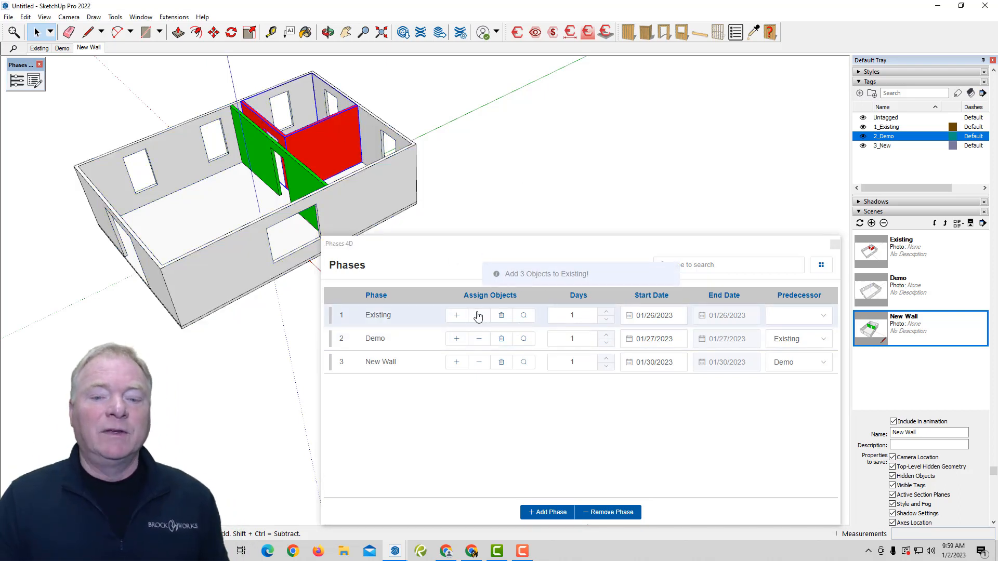
pyautogui.moveTo(478, 339)
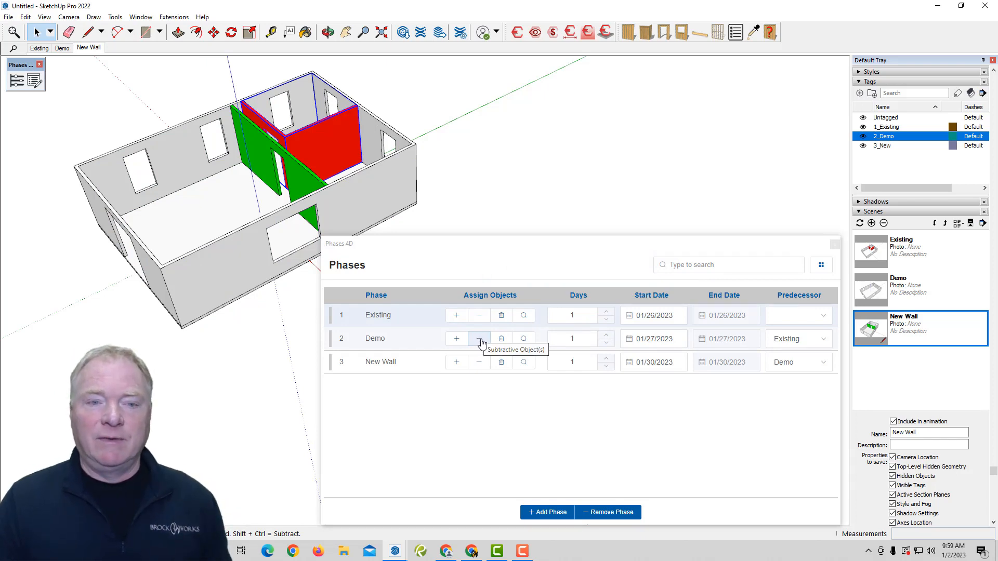
pyautogui.click(478, 339)
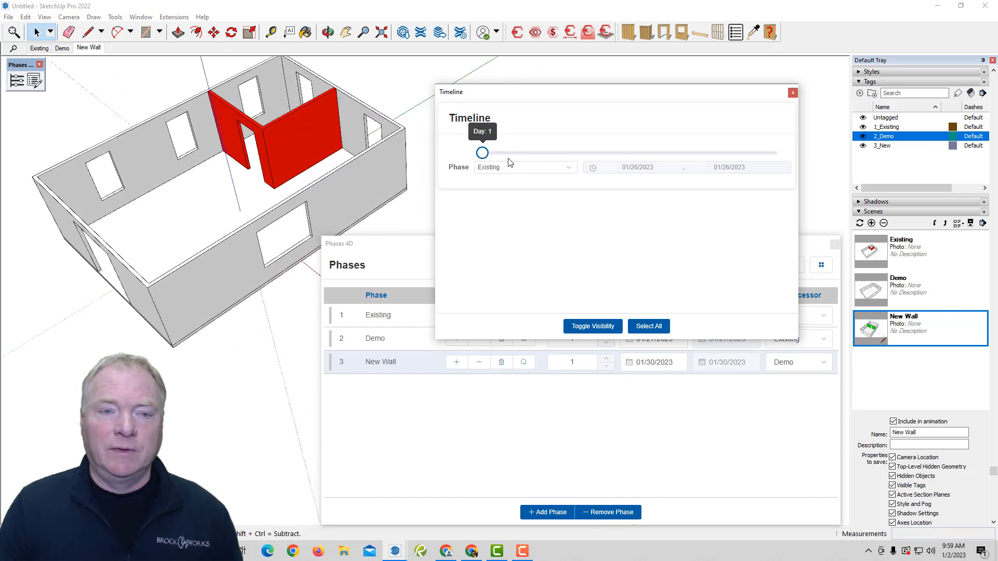
# Step: Run the timeline fader from day 1 through Demo to the New Wall phase, then close the timeline
pyautogui.moveTo(483, 153); pyautogui.dragTo(557, 153)
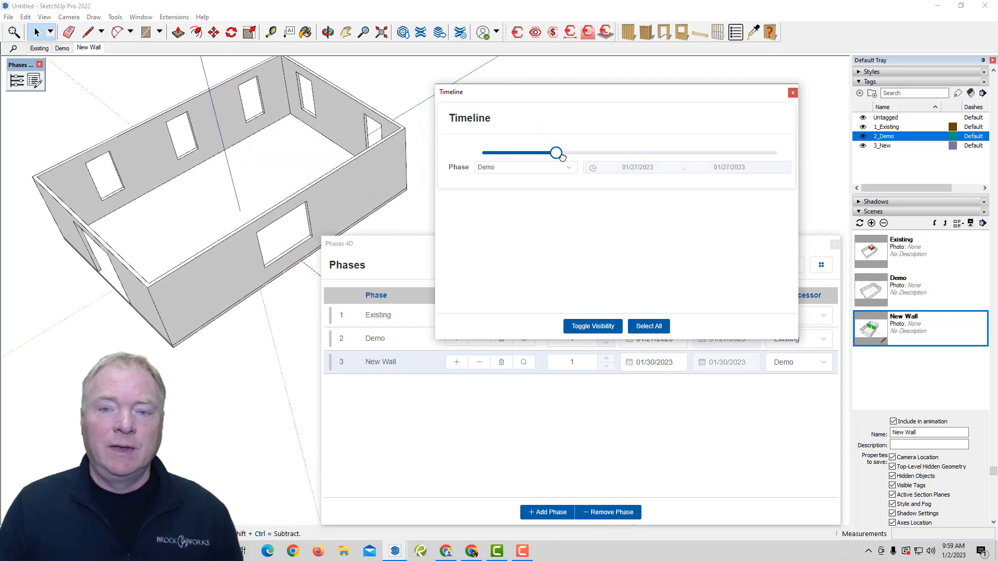
pyautogui.moveTo(558, 152); pyautogui.dragTo(629, 153)
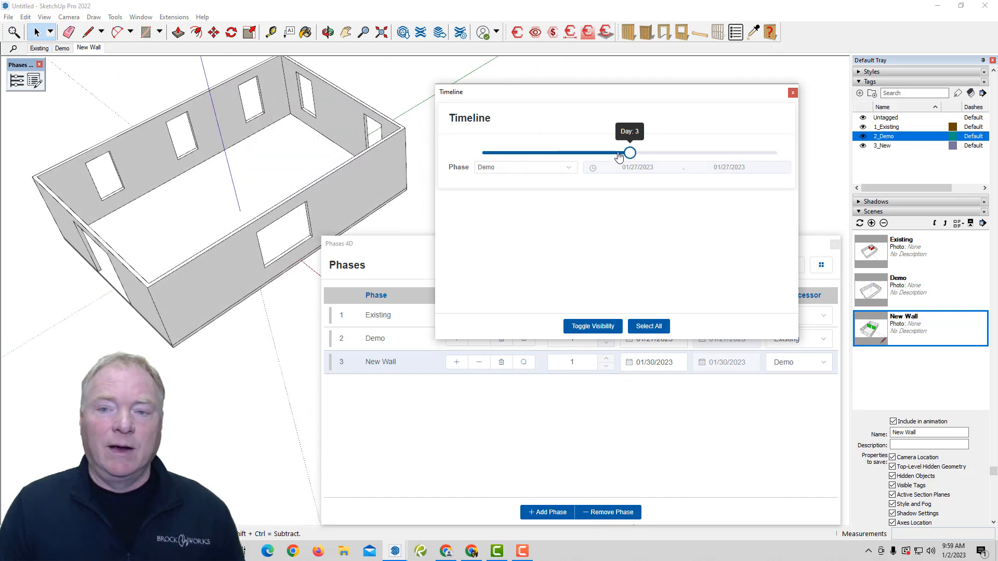
pyautogui.moveTo(666, 158)
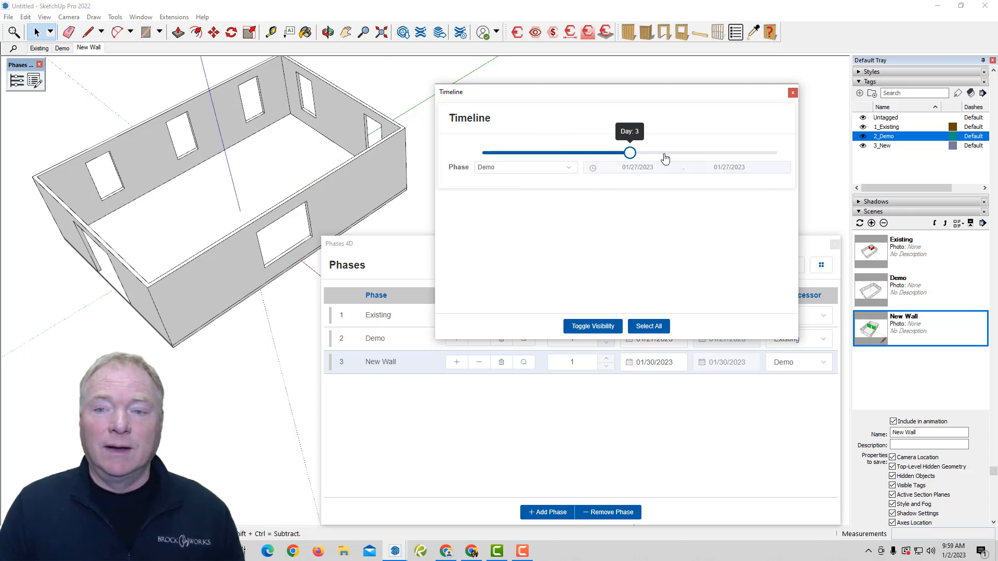
pyautogui.moveTo(630, 153); pyautogui.dragTo(704, 153)
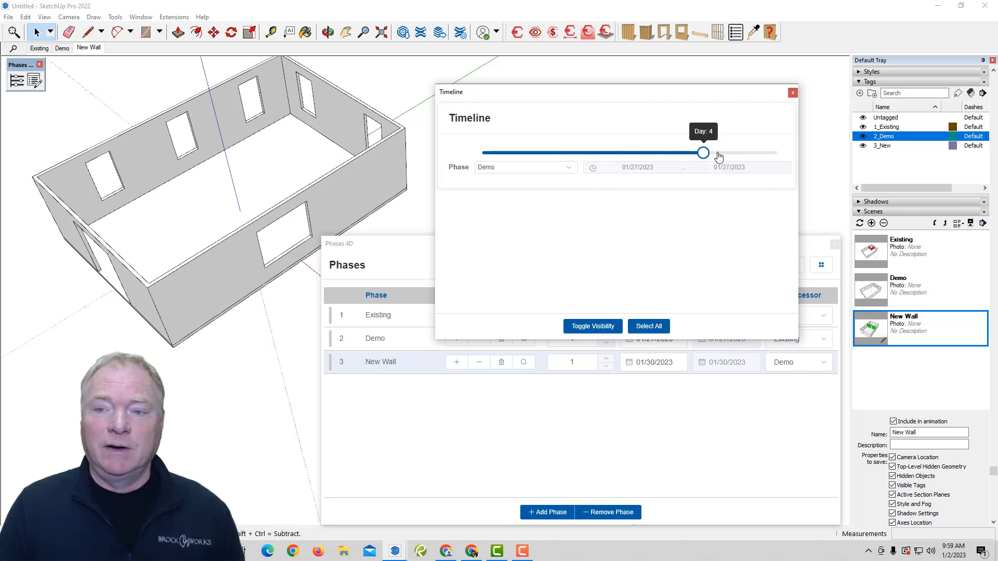
pyautogui.moveTo(704, 152); pyautogui.dragTo(777, 153)
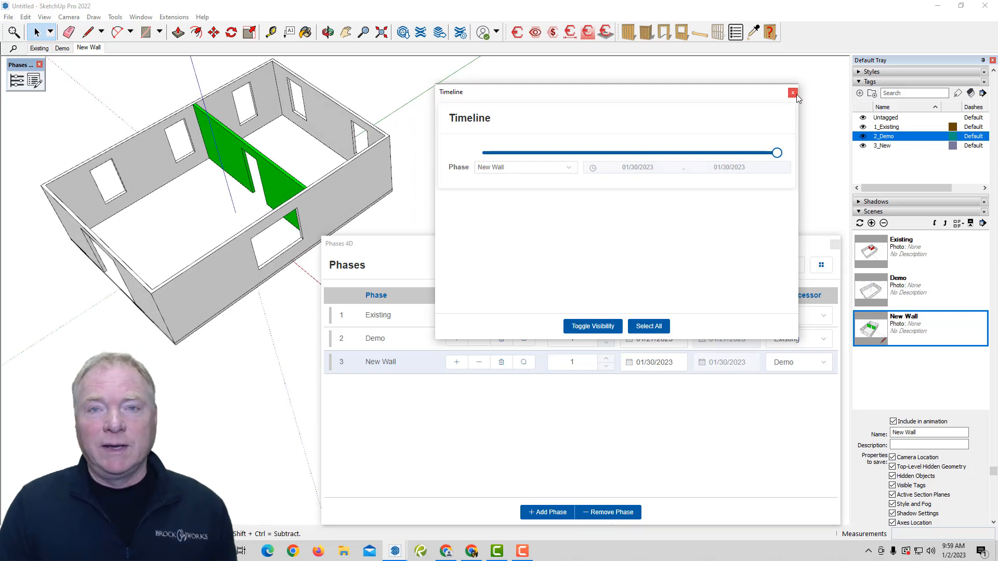
pyautogui.click(792, 92)
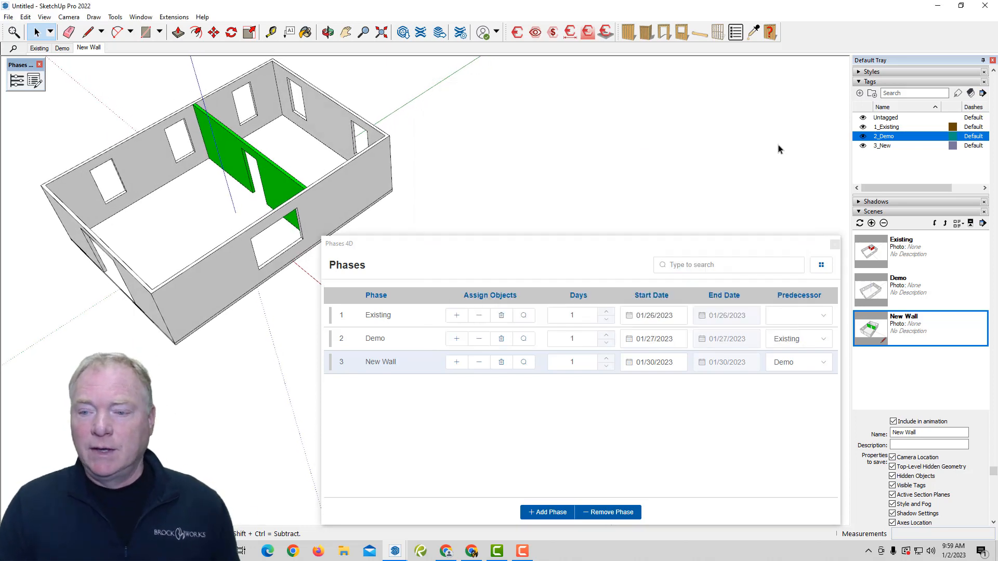
# Step: Review the schedule's calendar settings with weekends excluded, then reopen the phase list's extra actions
pyautogui.click(821, 265)
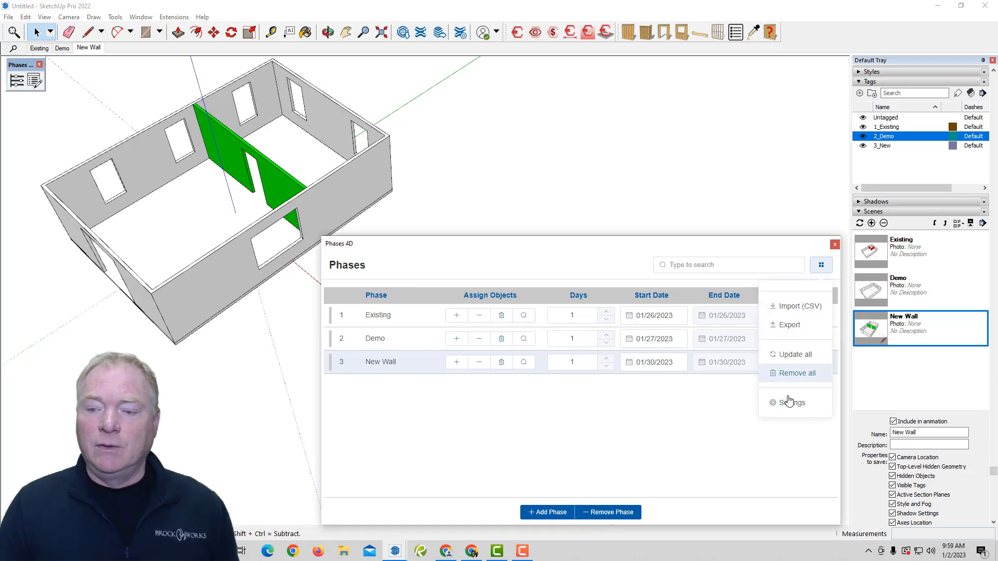
pyautogui.click(791, 402)
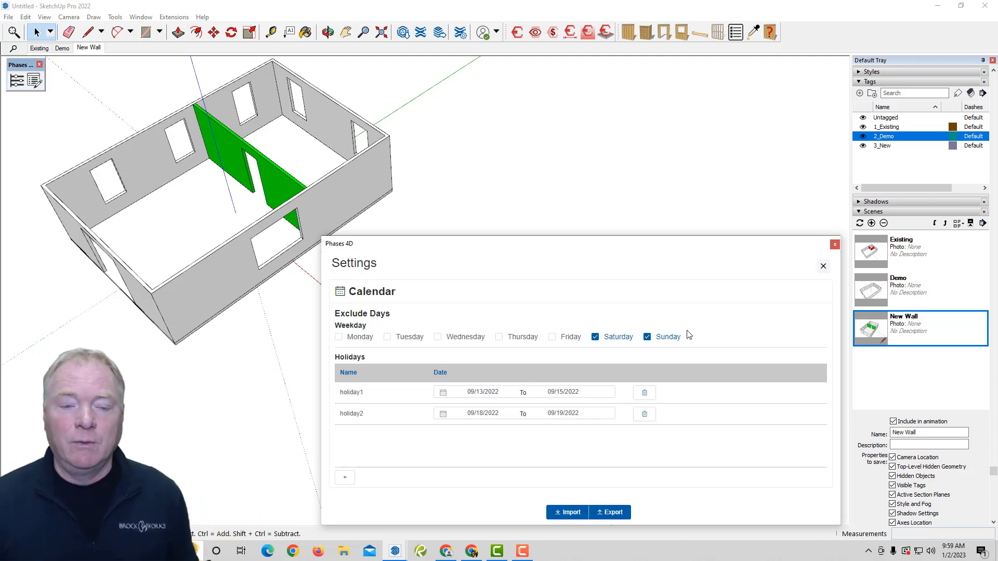
pyautogui.moveTo(614, 376)
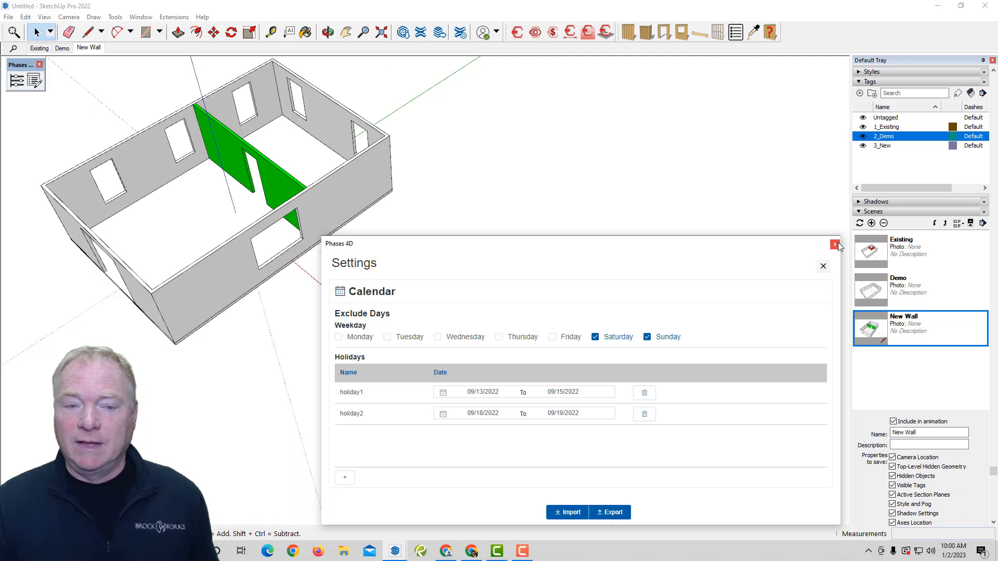
pyautogui.click(835, 245)
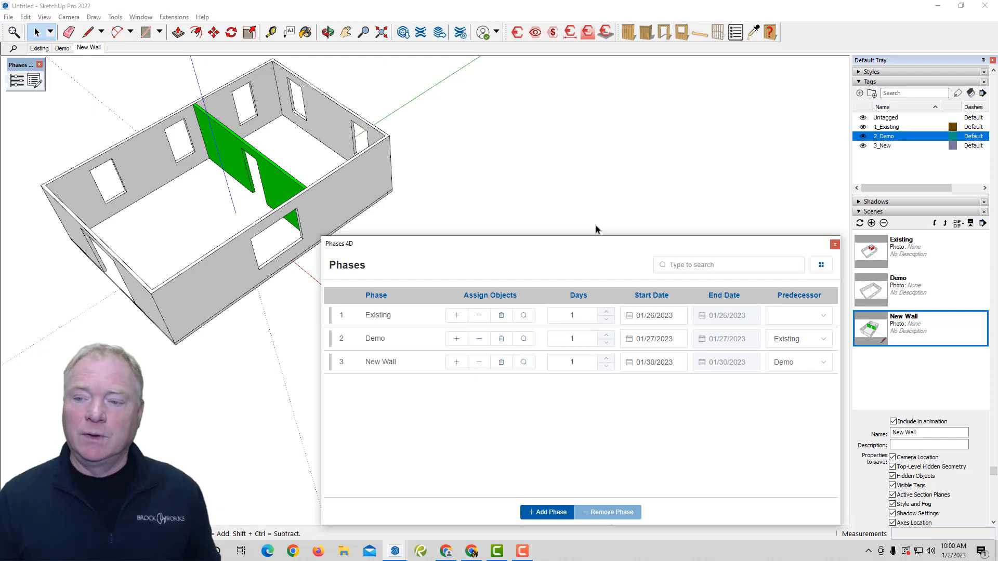
pyautogui.click(820, 265)
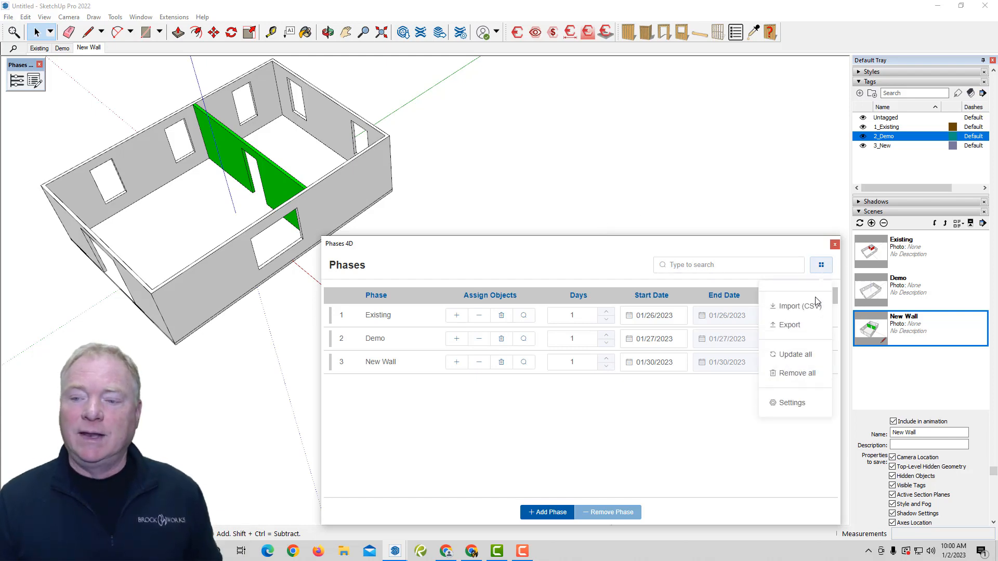
pyautogui.moveTo(748, 249)
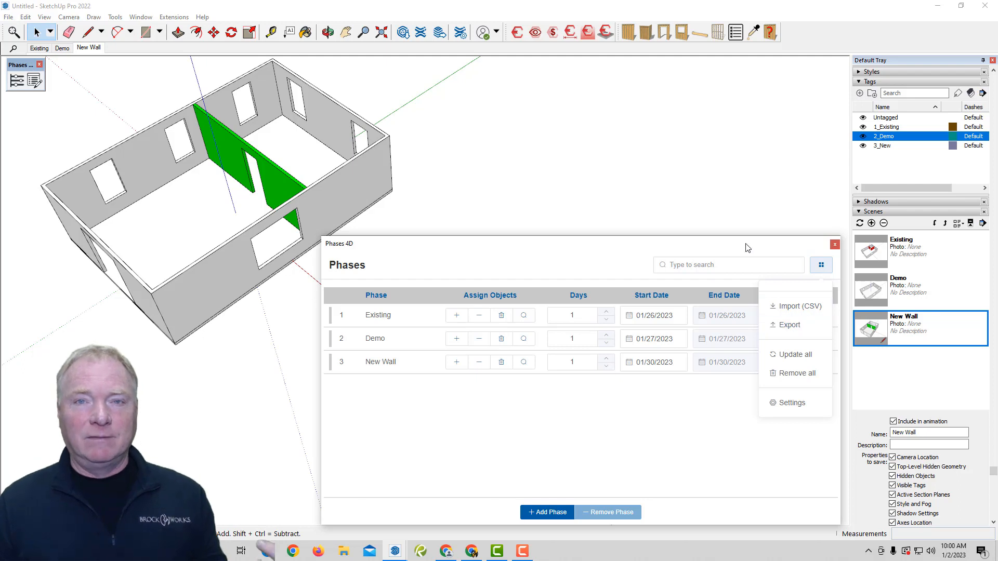
pyautogui.moveTo(740, 238)
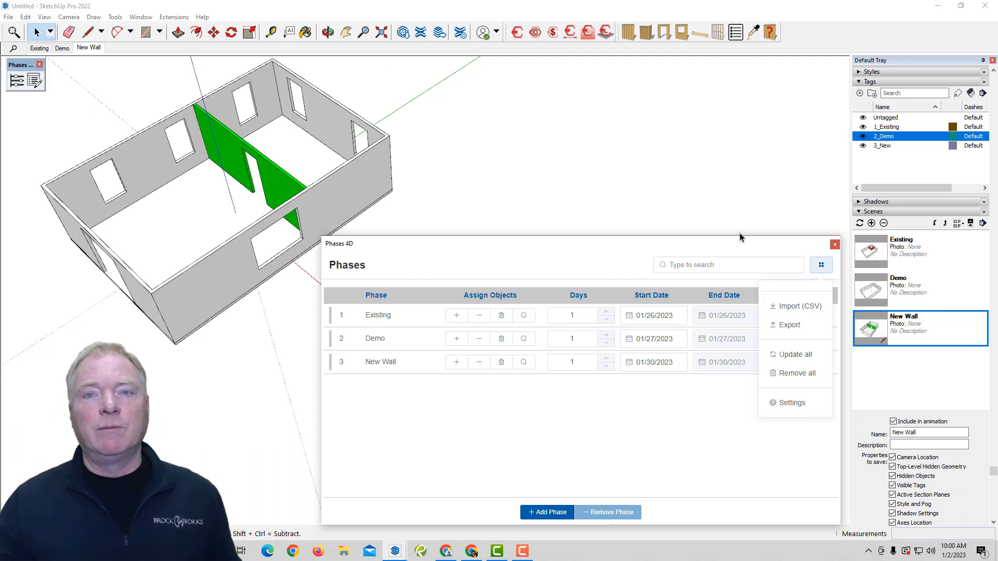
pyautogui.moveTo(762, 233)
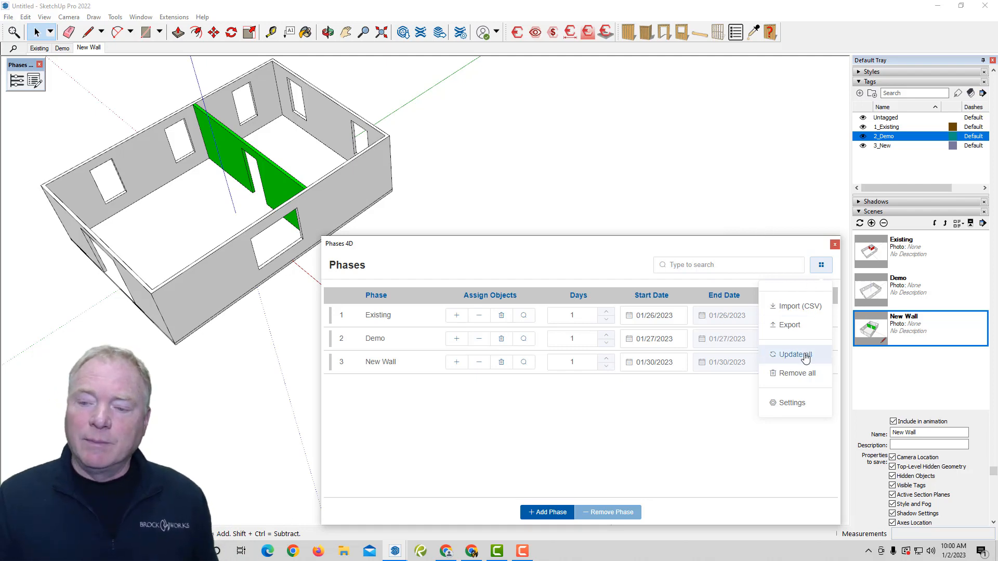
pyautogui.moveTo(813, 373)
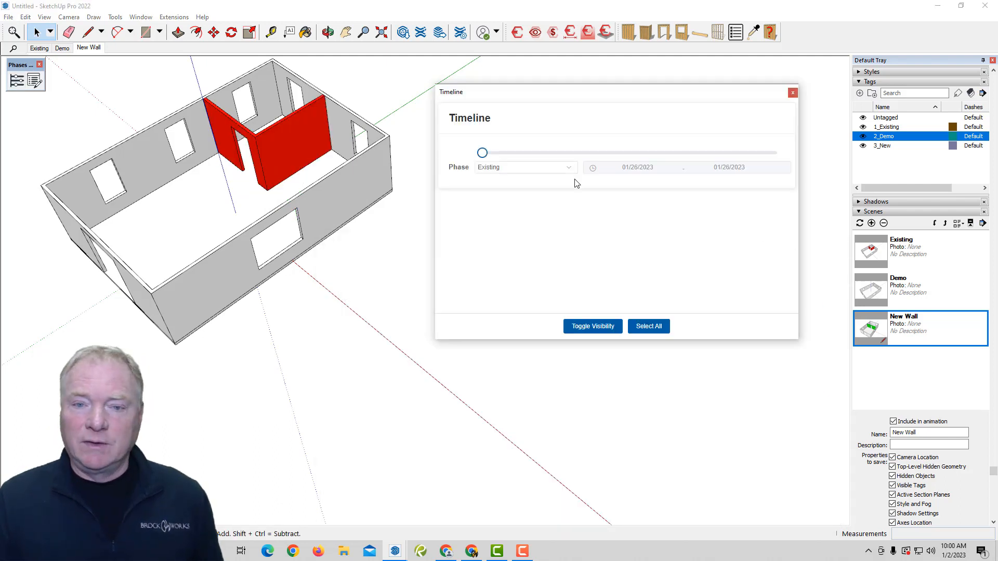
# Step: Scrub the timeline through Demo and New Wall and return it to day 1
pyautogui.moveTo(481, 152); pyautogui.dragTo(555, 153)
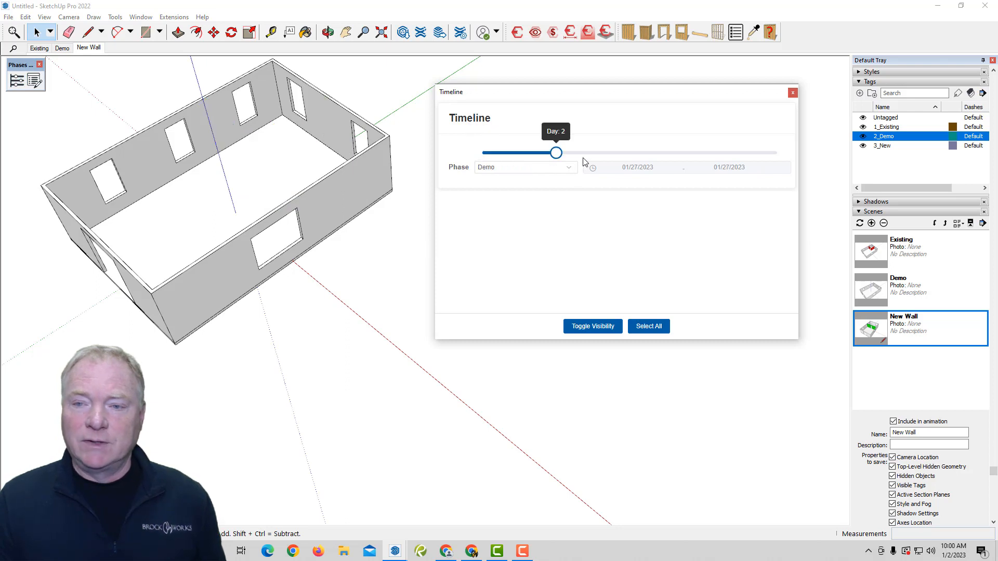
pyautogui.moveTo(556, 153); pyautogui.dragTo(780, 152)
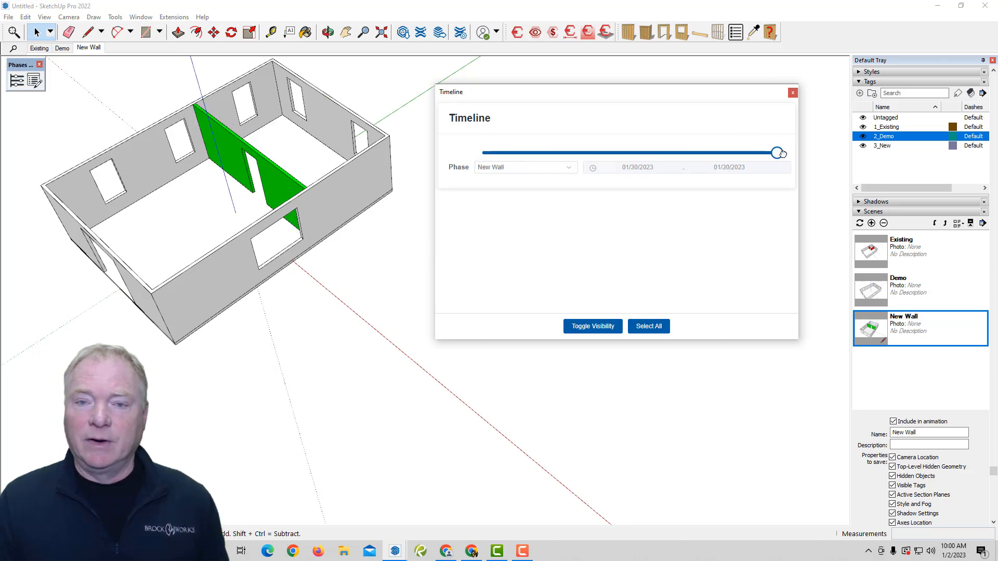
pyautogui.moveTo(778, 153); pyautogui.dragTo(482, 153)
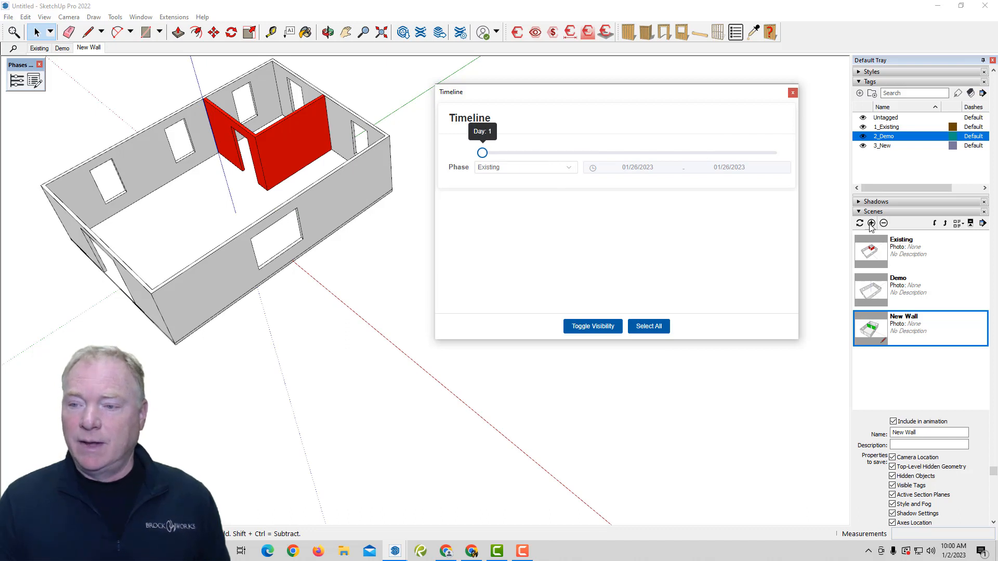
# Step: Save a new scene named Phases and delete the three old phase scenes
pyautogui.click(871, 223)
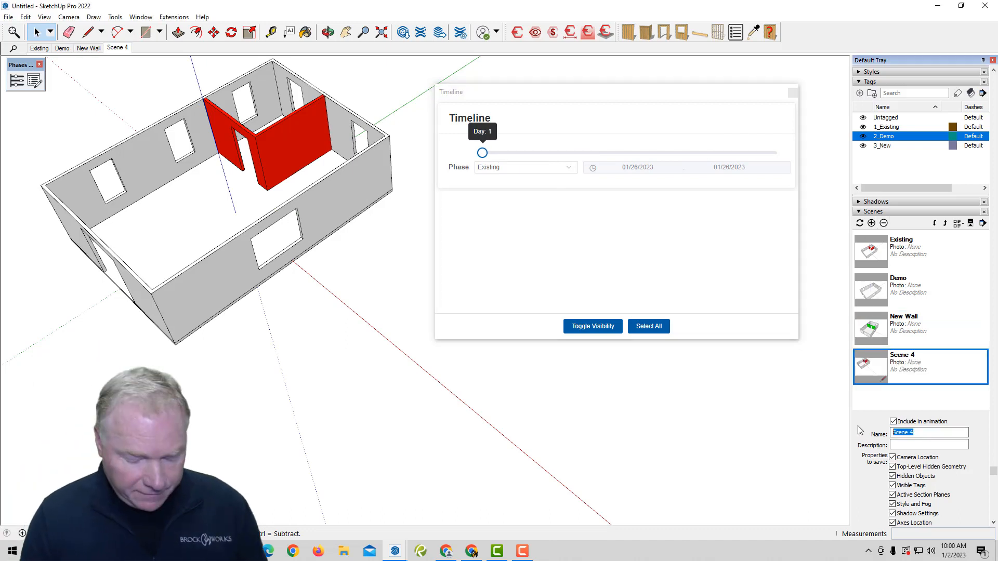
pyautogui.write('Phases')
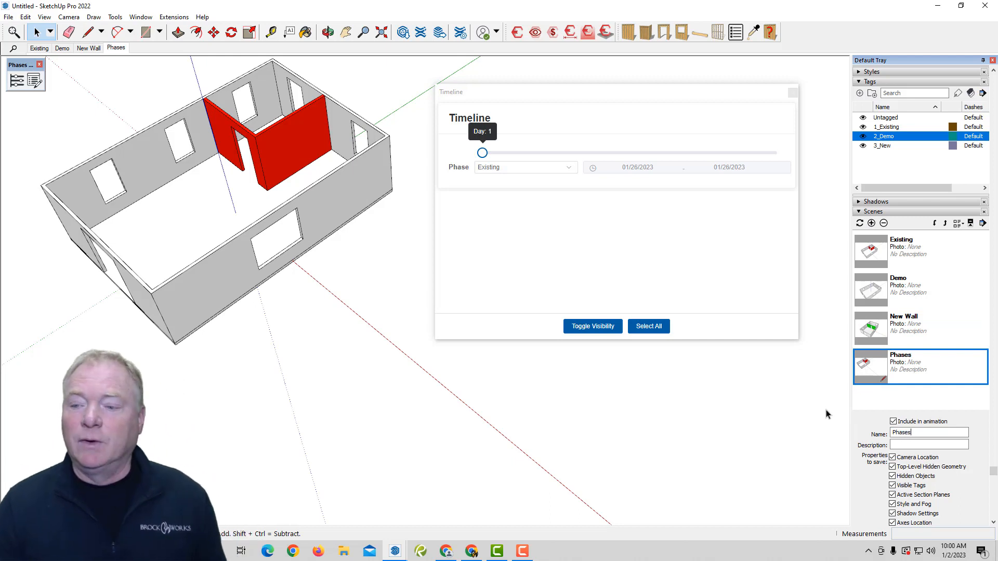
pyautogui.click(920, 327)
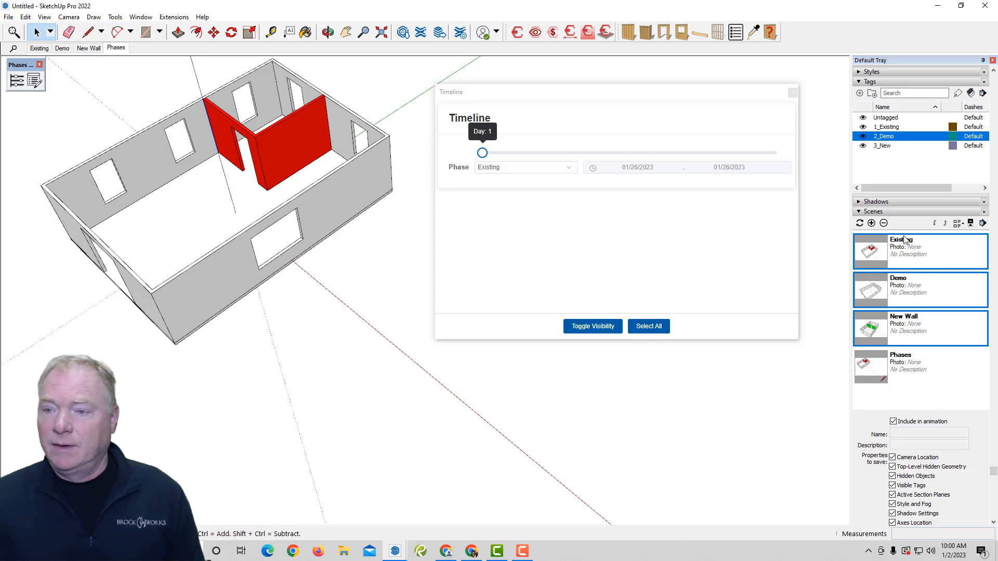
pyautogui.click(884, 223)
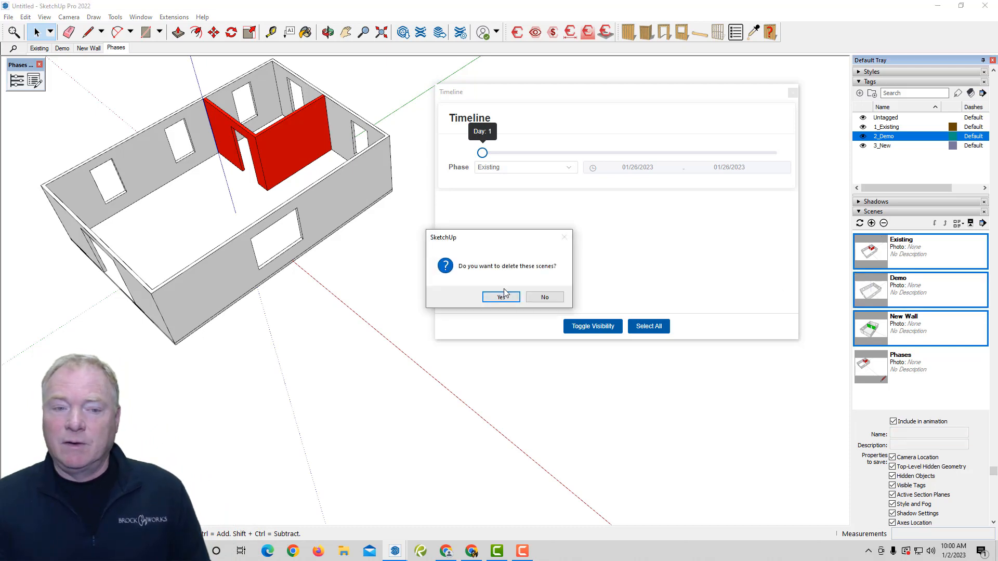
pyautogui.click(501, 296)
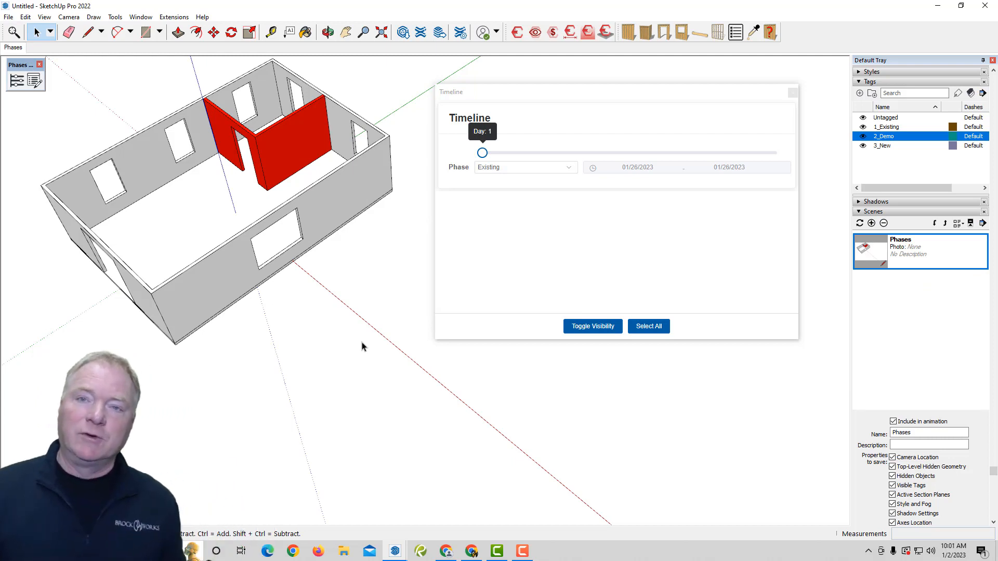
pyautogui.moveTo(384, 191)
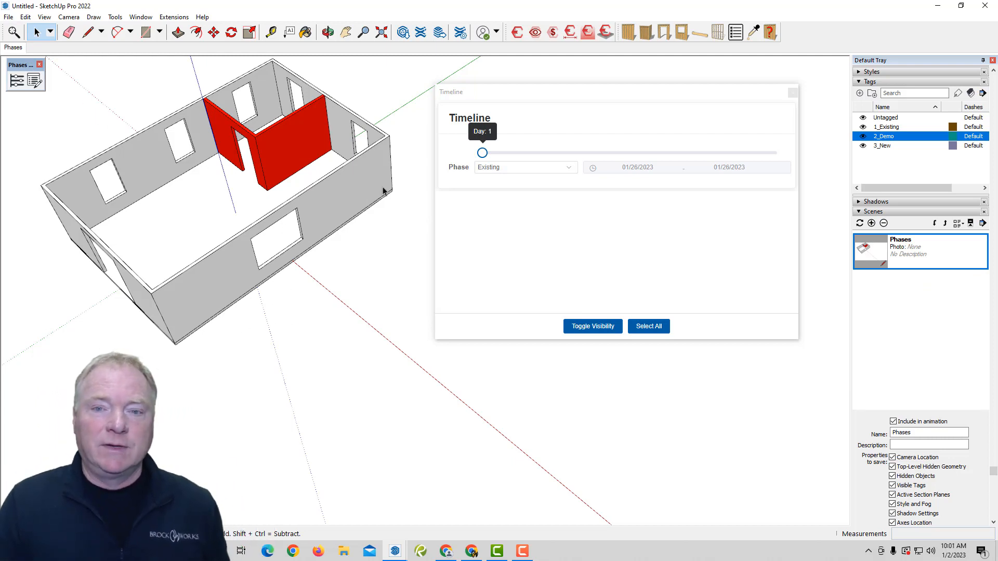
# Step: Run the timeline through Demo to day 5, the New Wall phase
pyautogui.moveTo(481, 153); pyautogui.dragTo(555, 153)
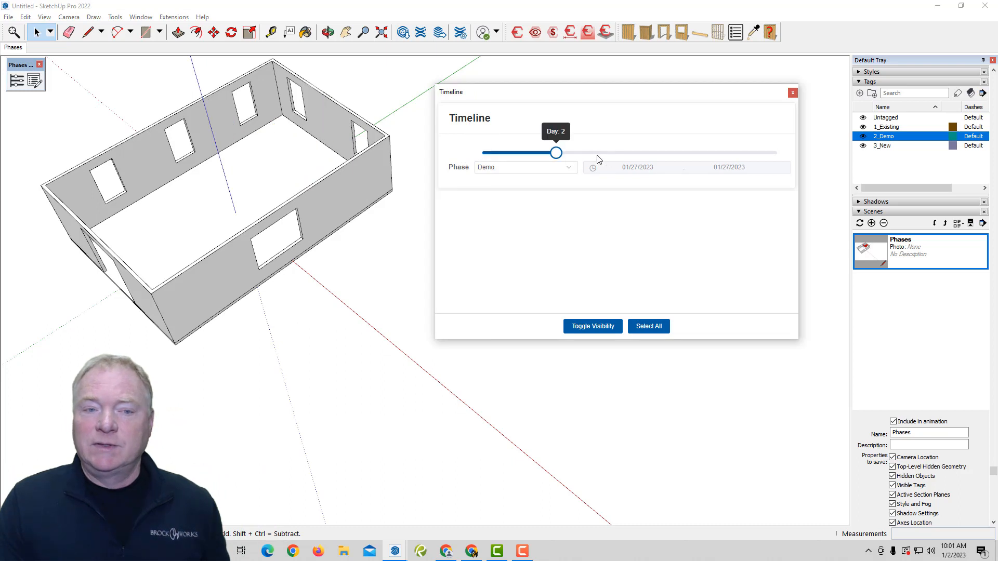
pyautogui.moveTo(555, 153); pyautogui.dragTo(777, 153)
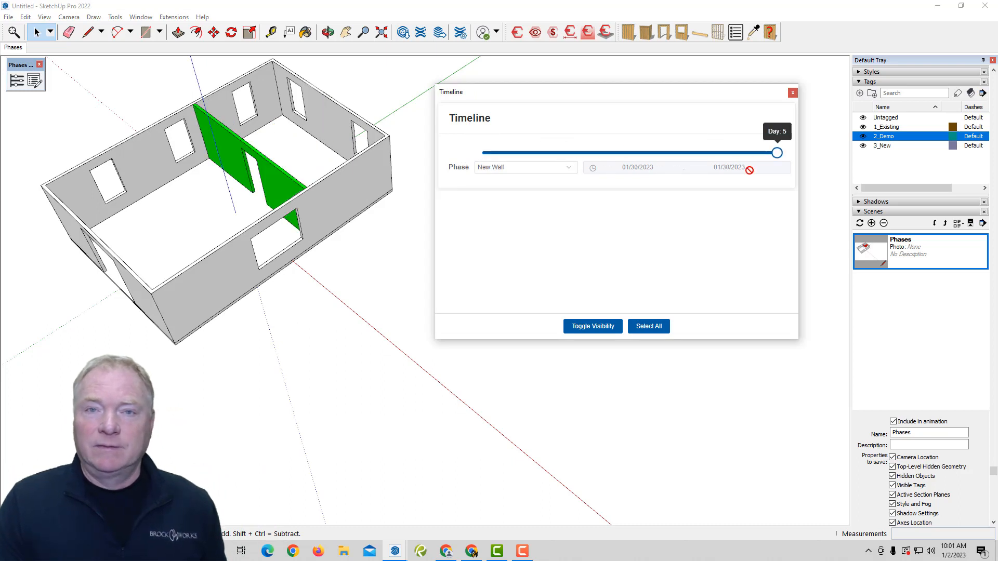
pyautogui.moveTo(745, 372)
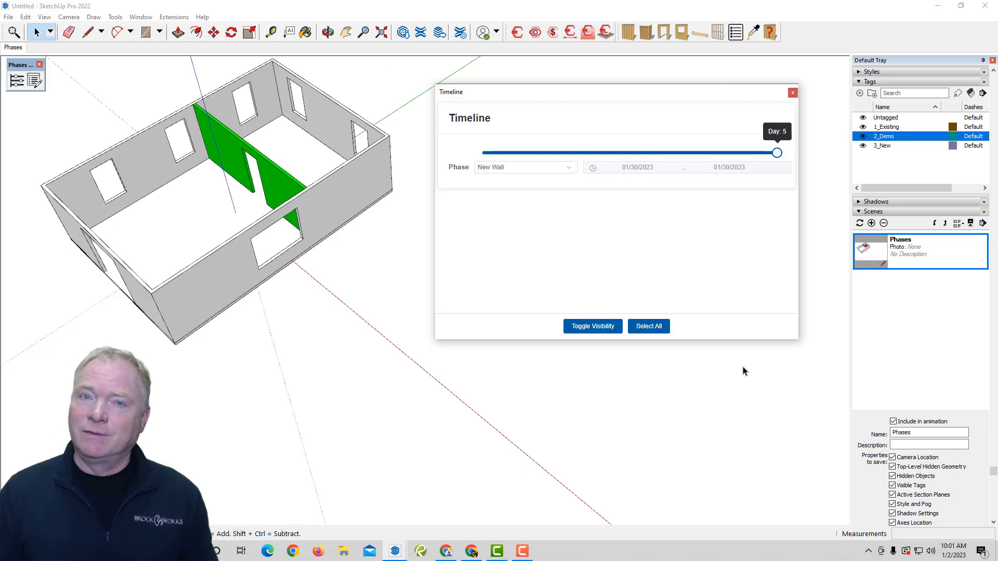
pyautogui.moveTo(651, 257)
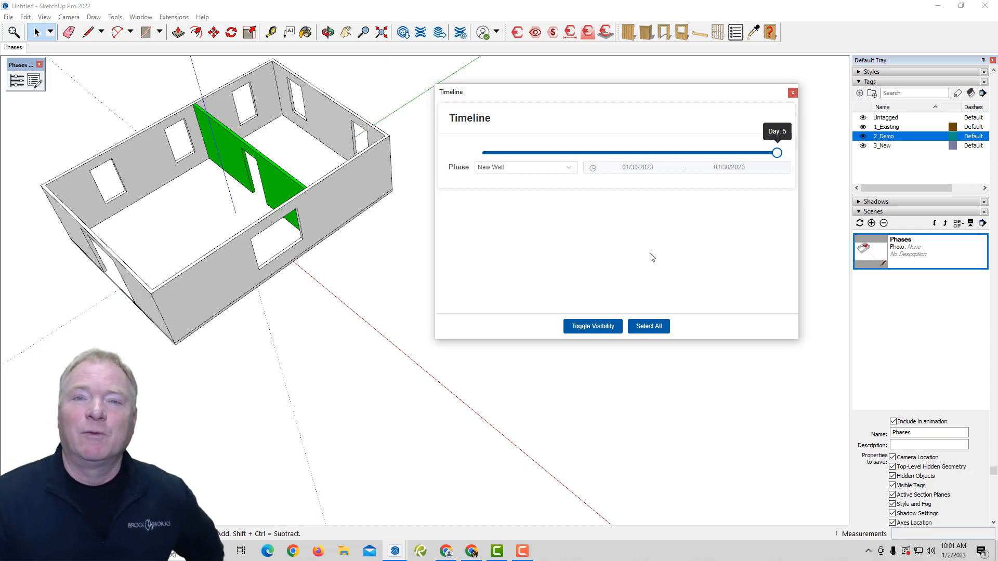